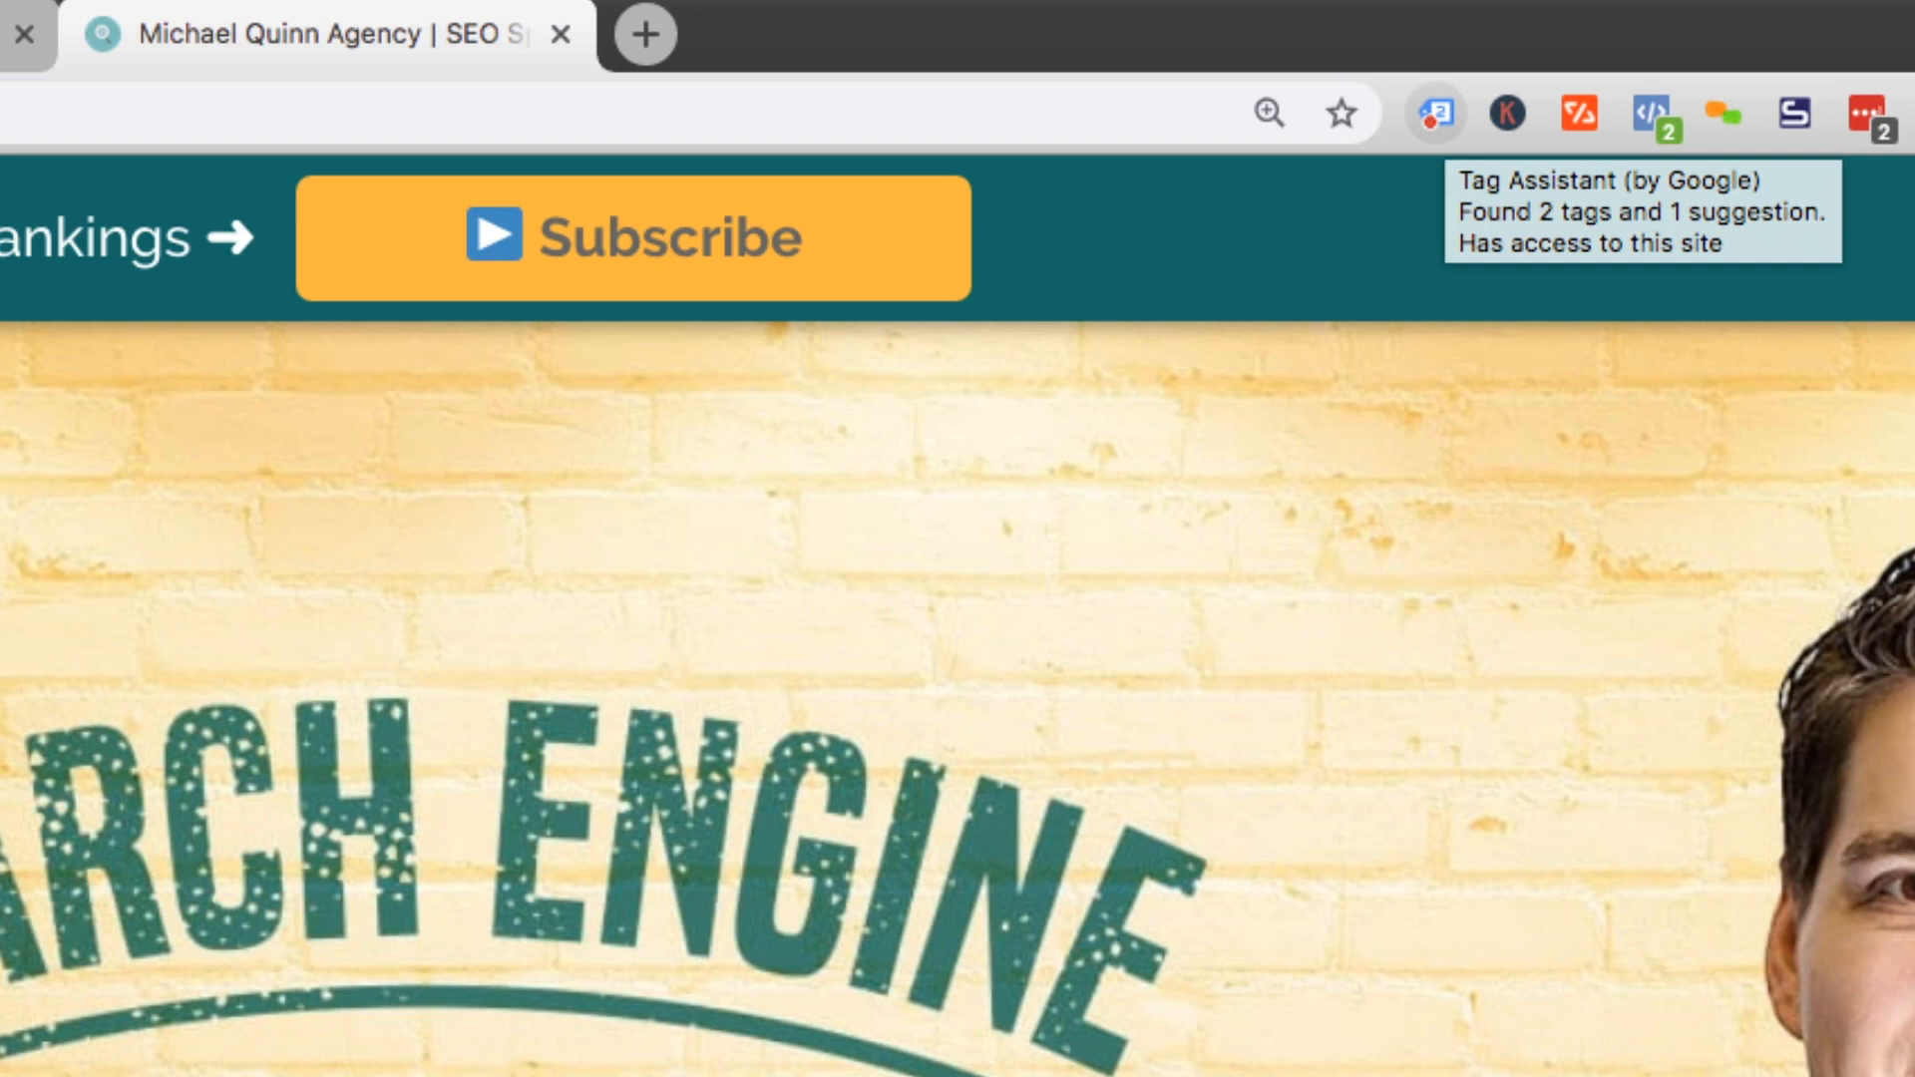
- View the Google tags Tag Assistant found on the agency site
click(1437, 110)
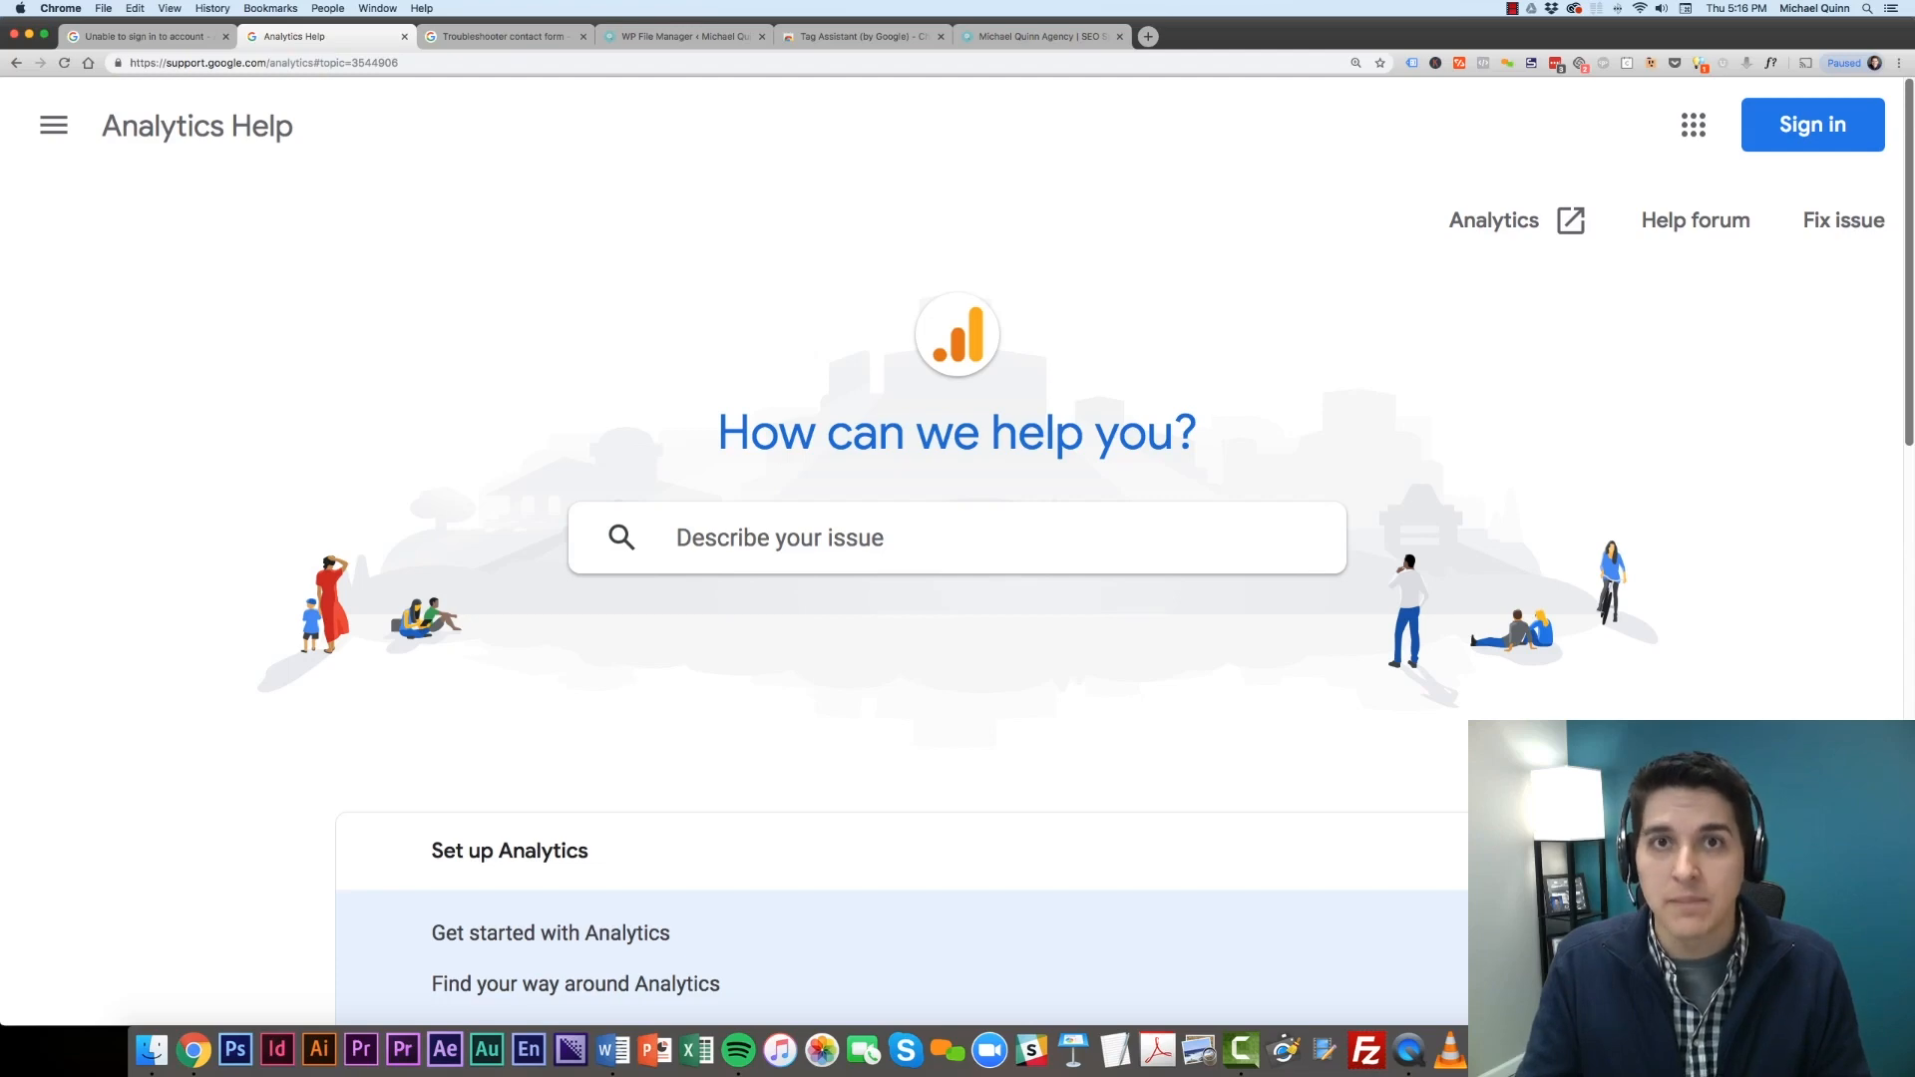
- Open 'Unable to sign in to account' under Manage accounts and users > Common issues
scroll(down, 3)
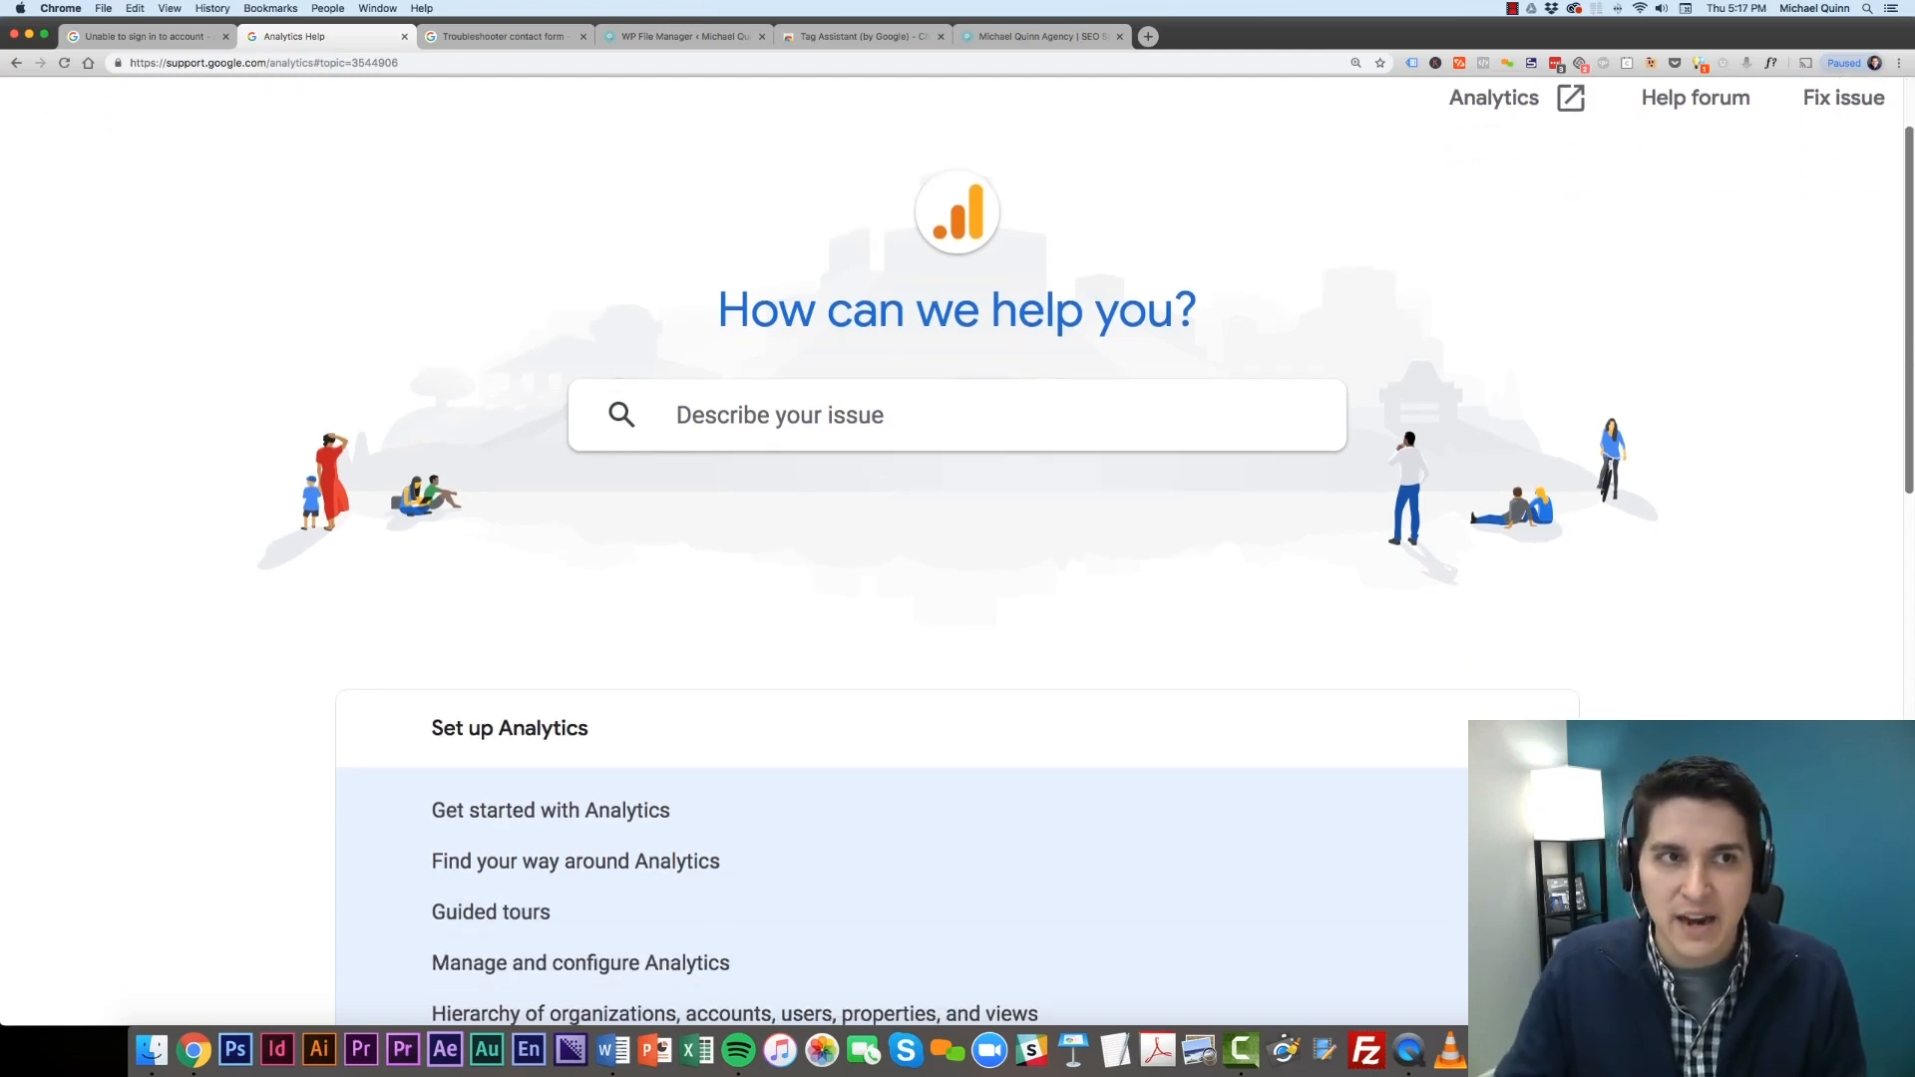
scroll(down, 3)
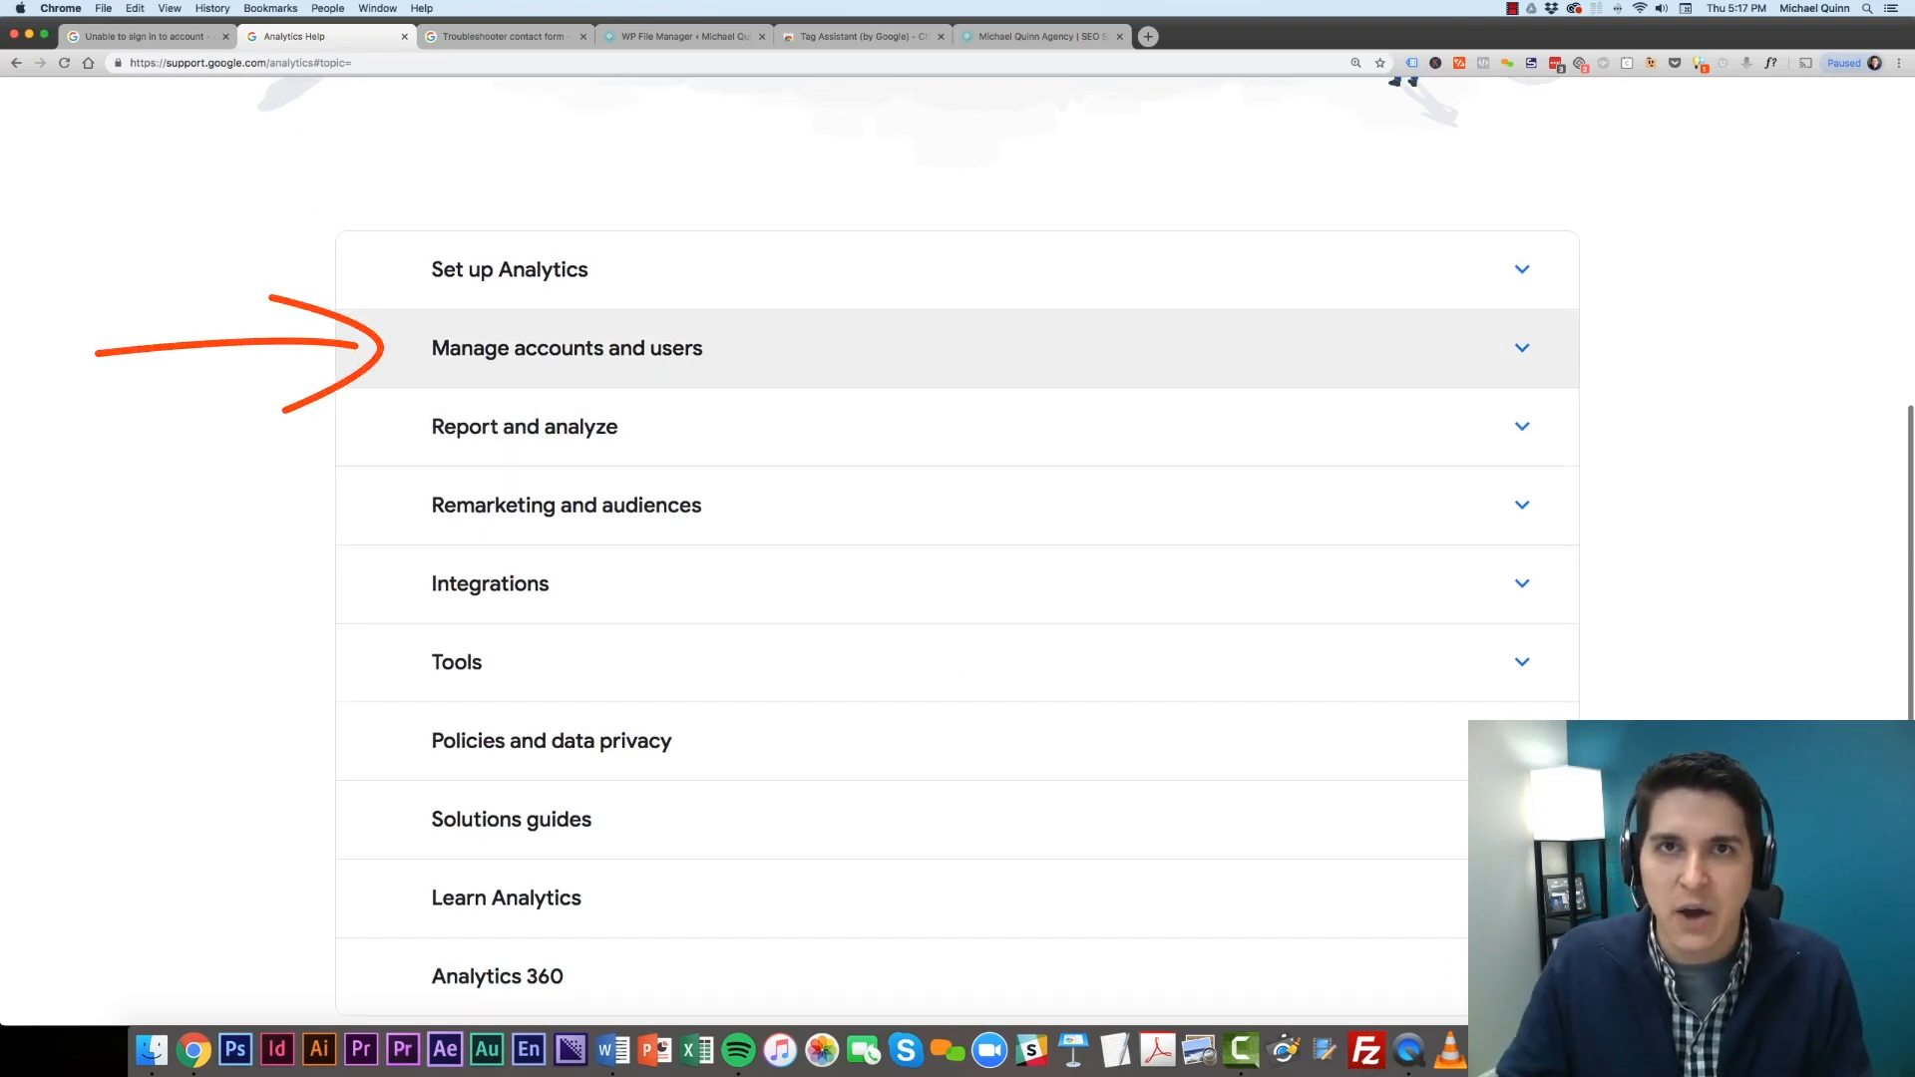
click(568, 347)
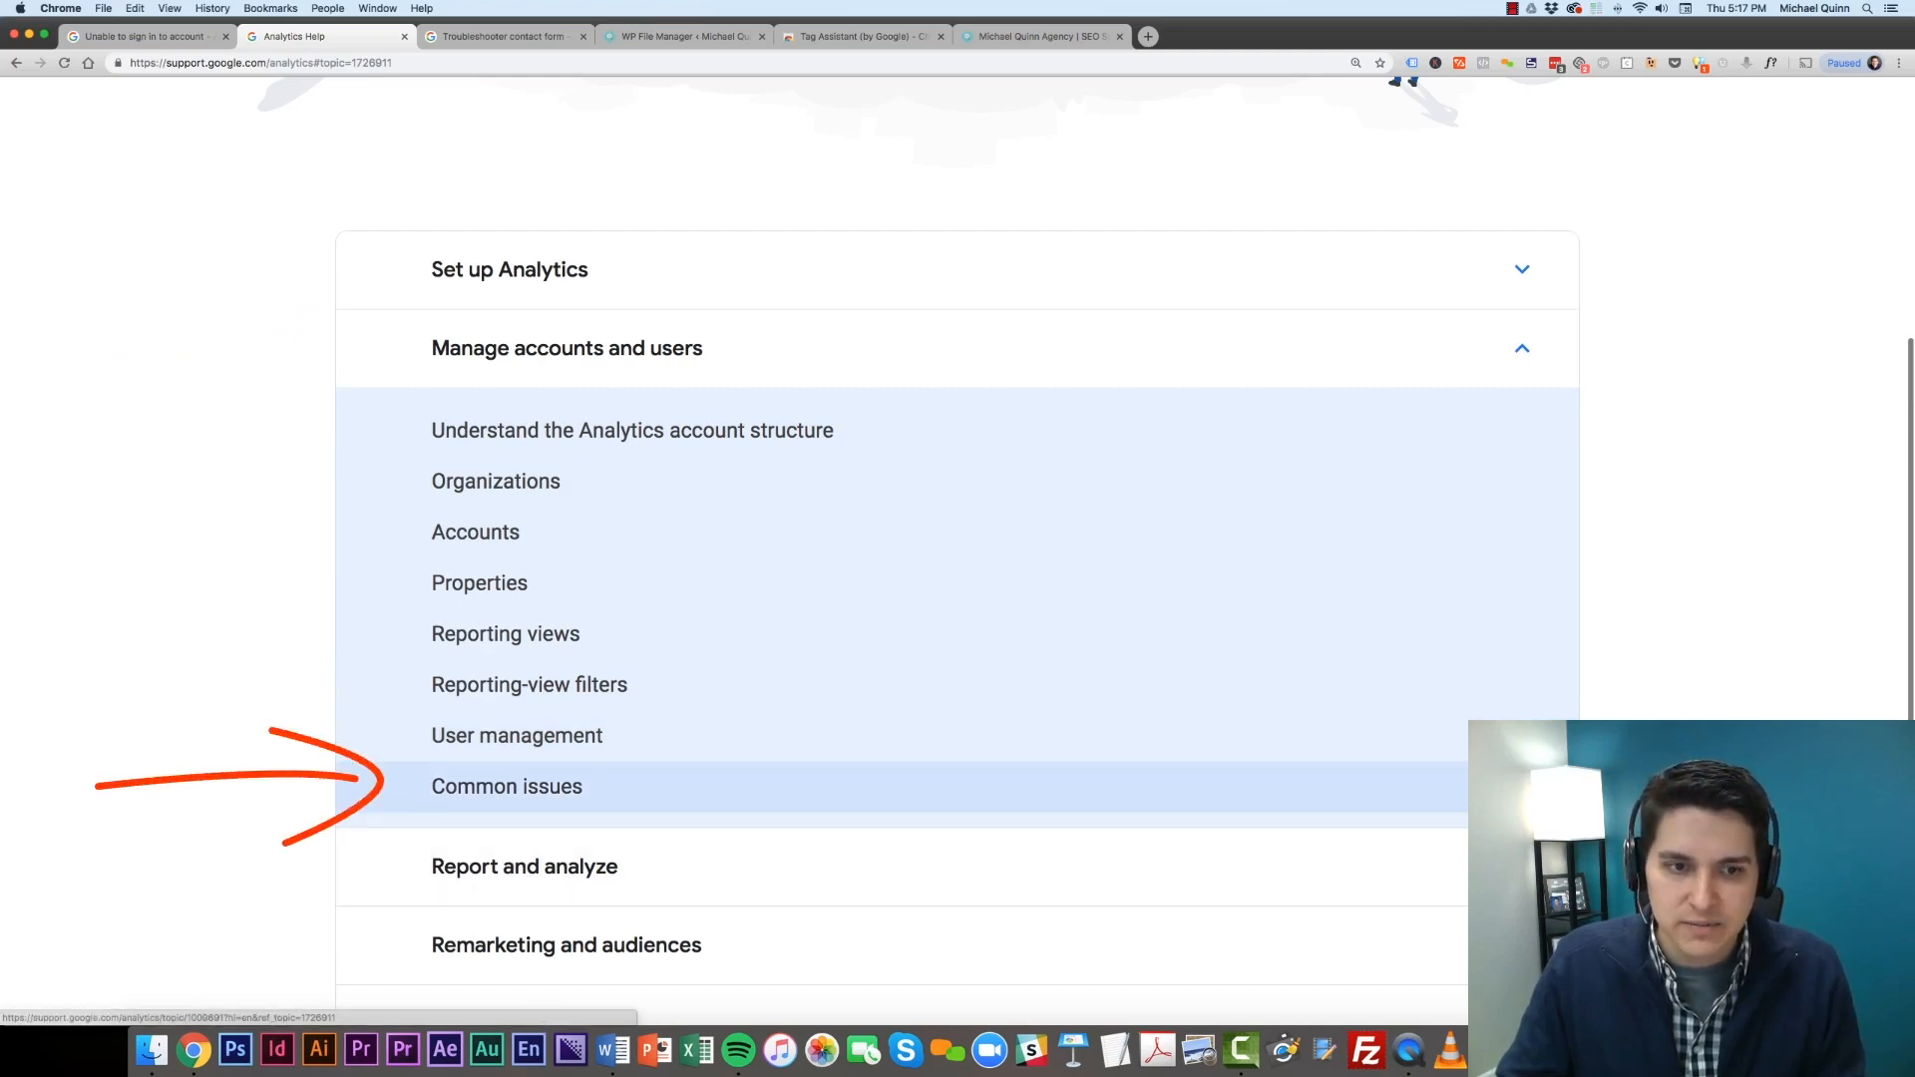
click(506, 787)
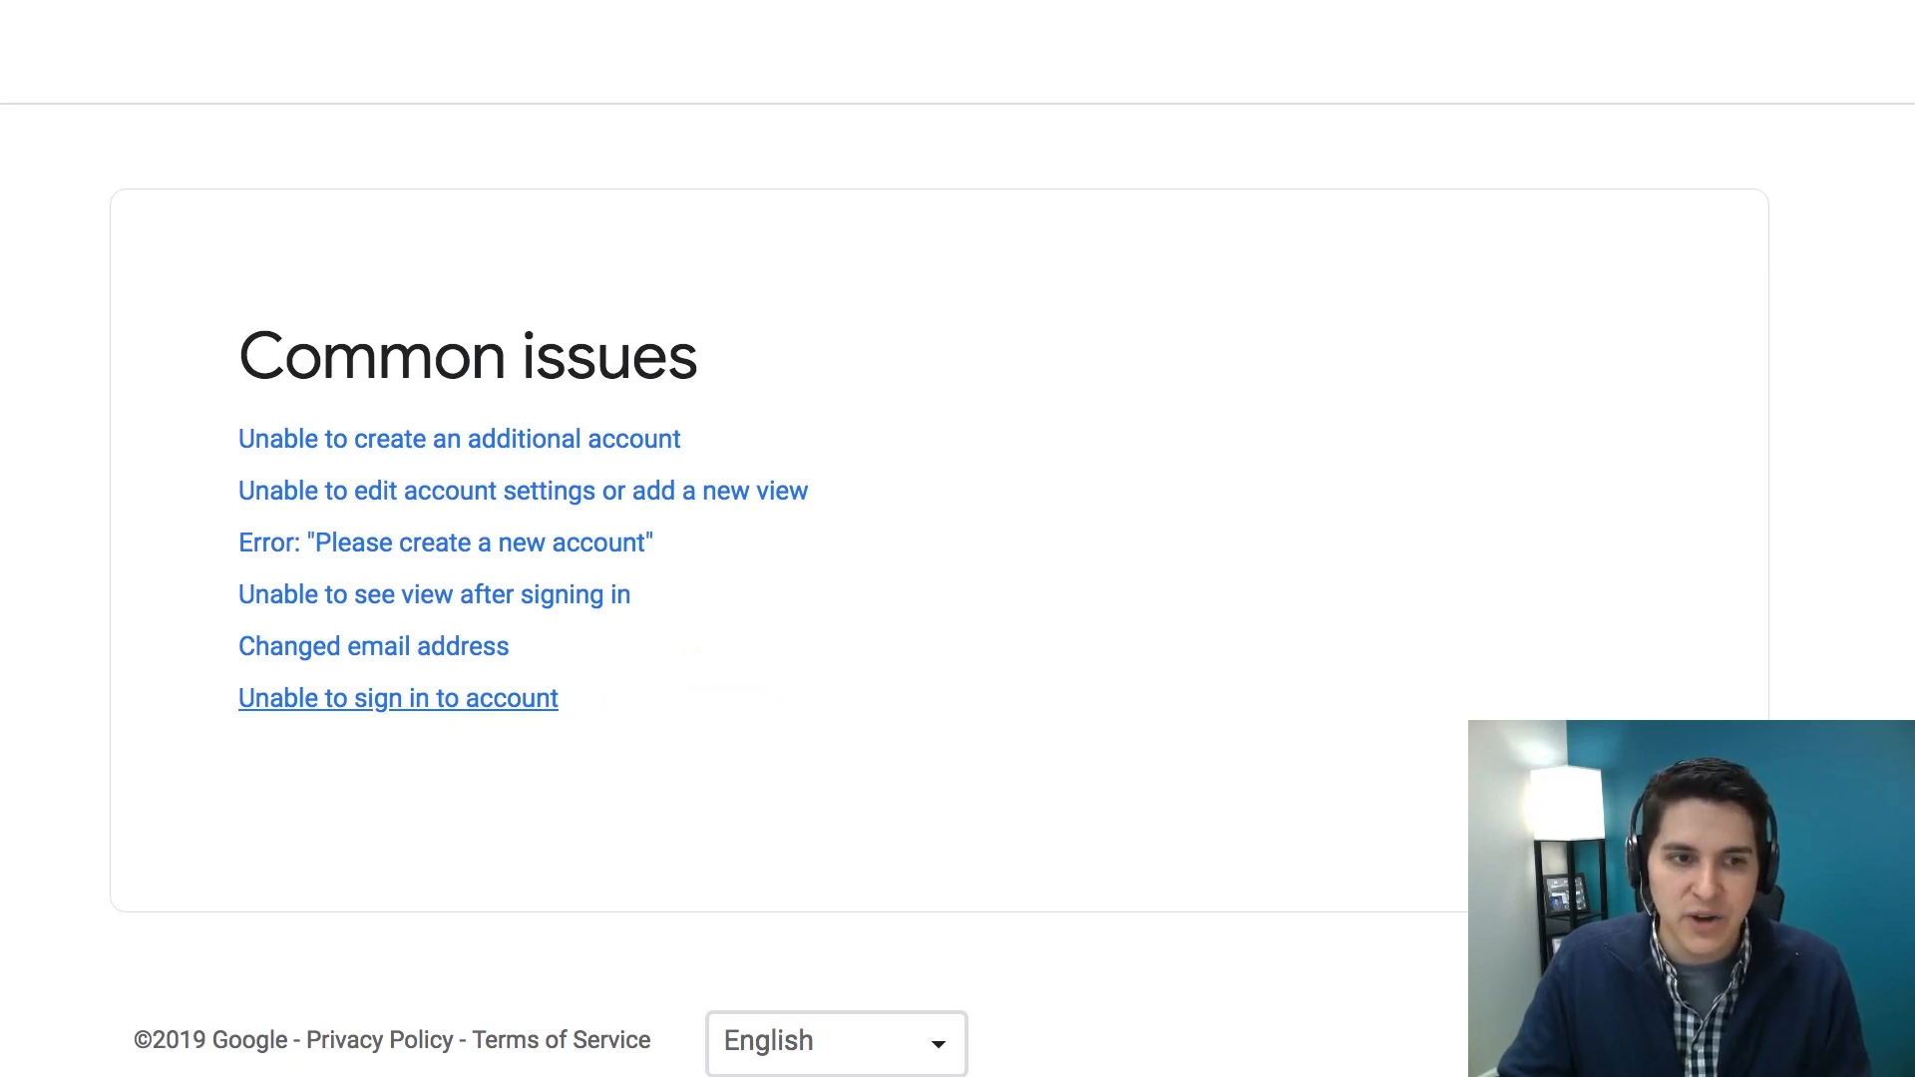
click(398, 698)
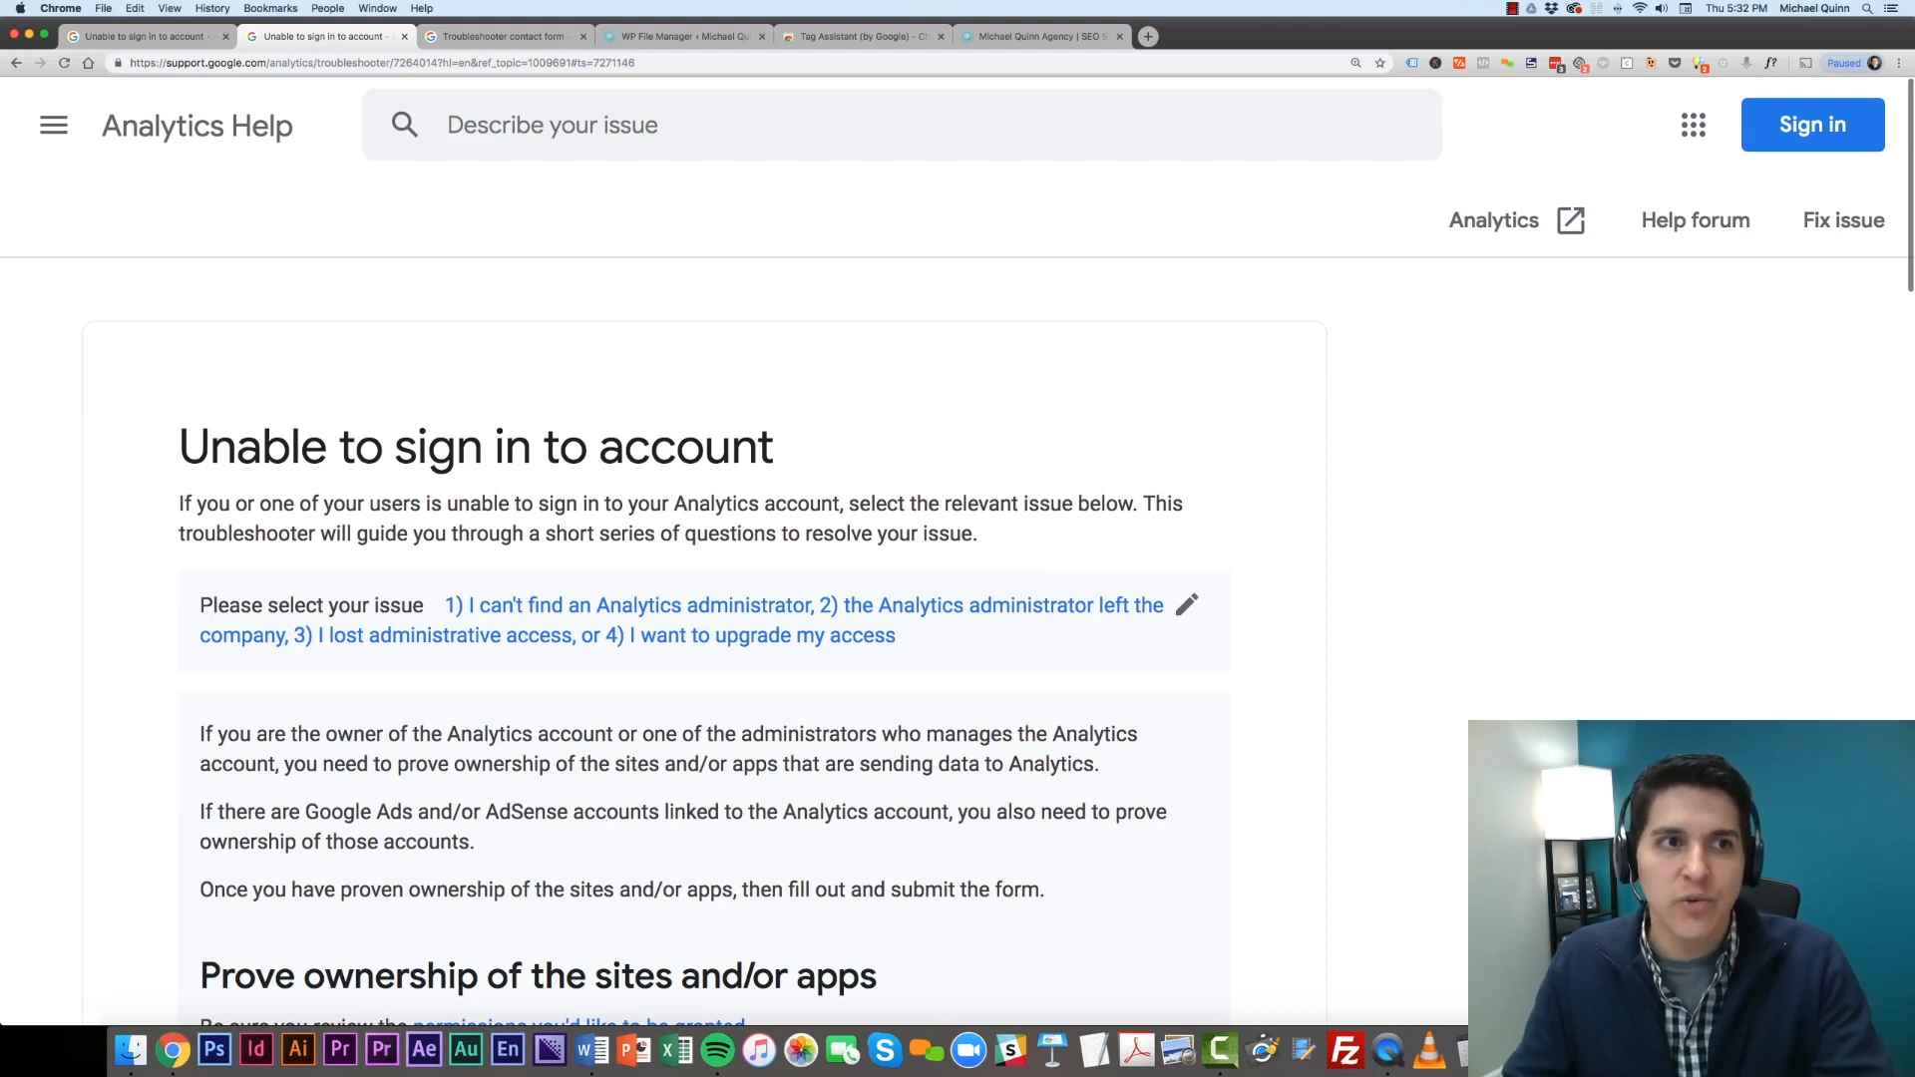
- Select the analytics.txt verification text under step 1 of Prove site ownership
scroll(down, 3)
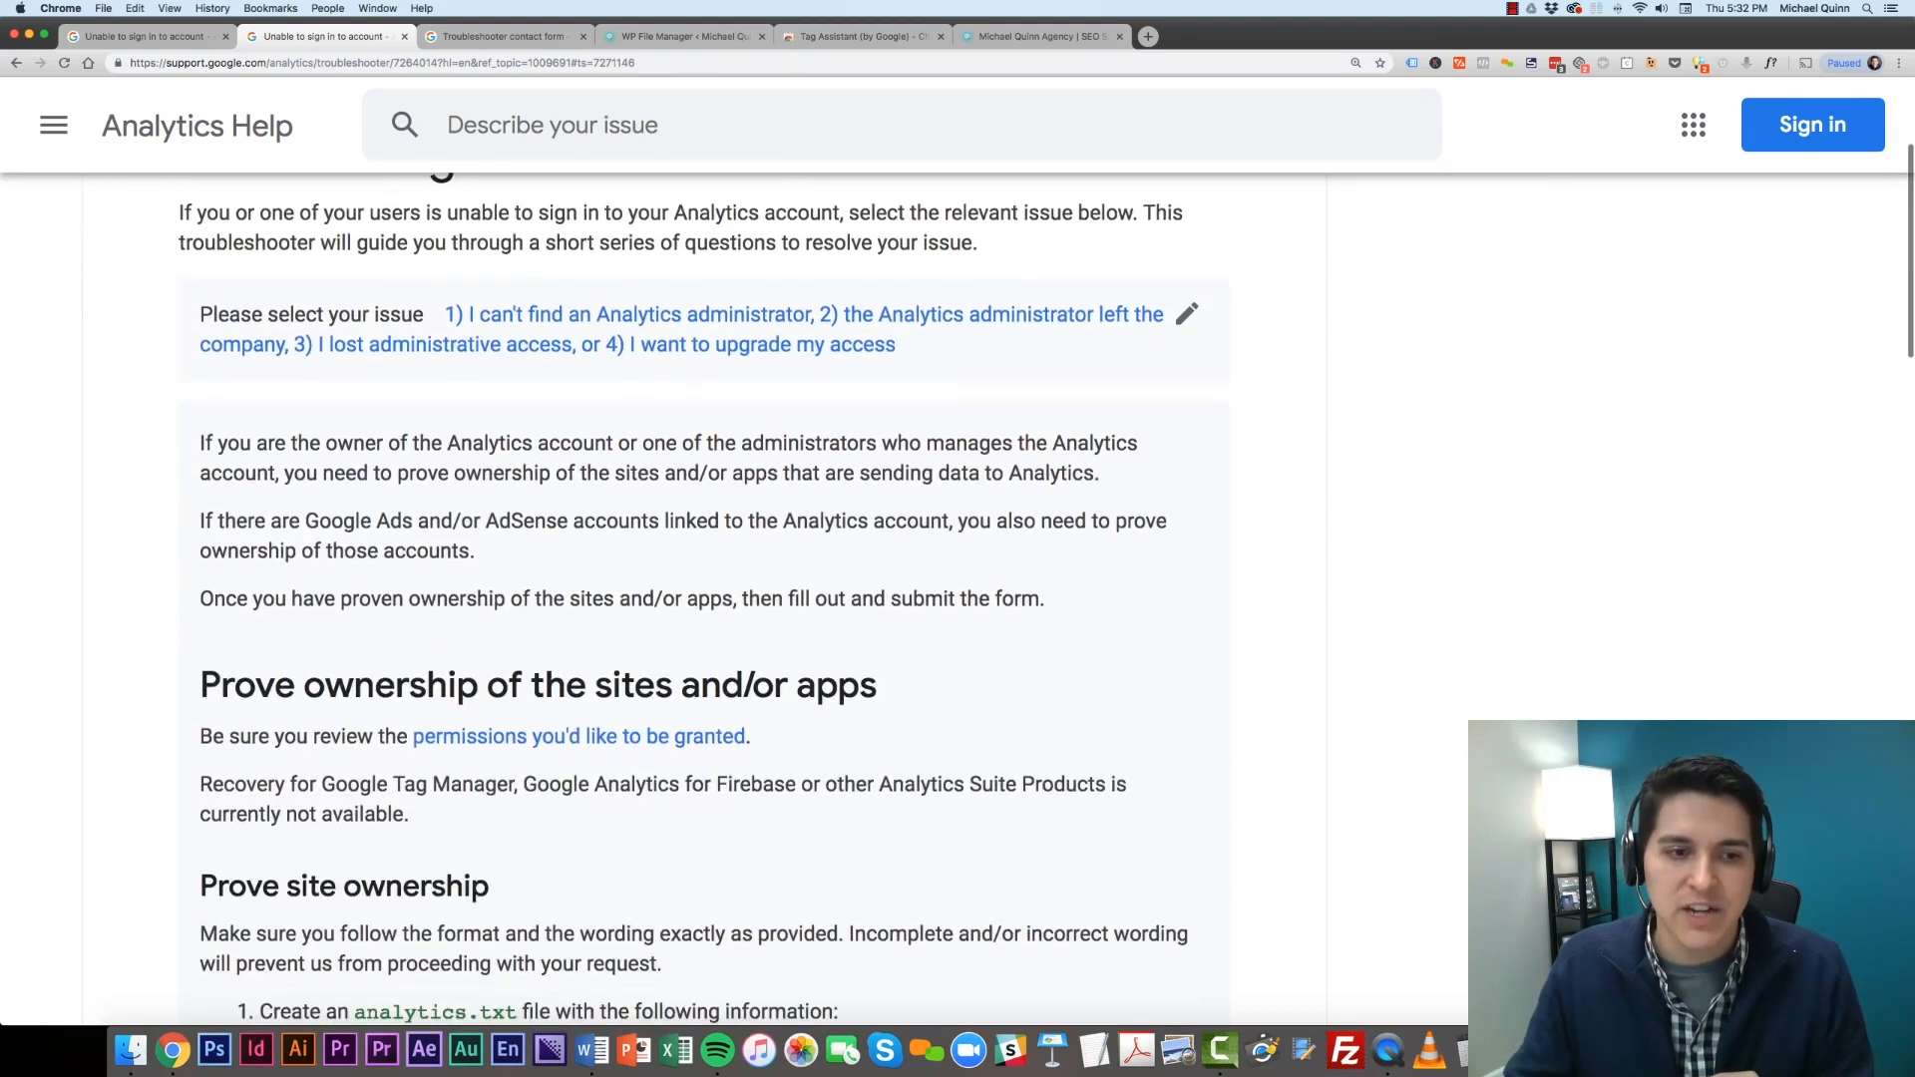
scroll(down, 3)
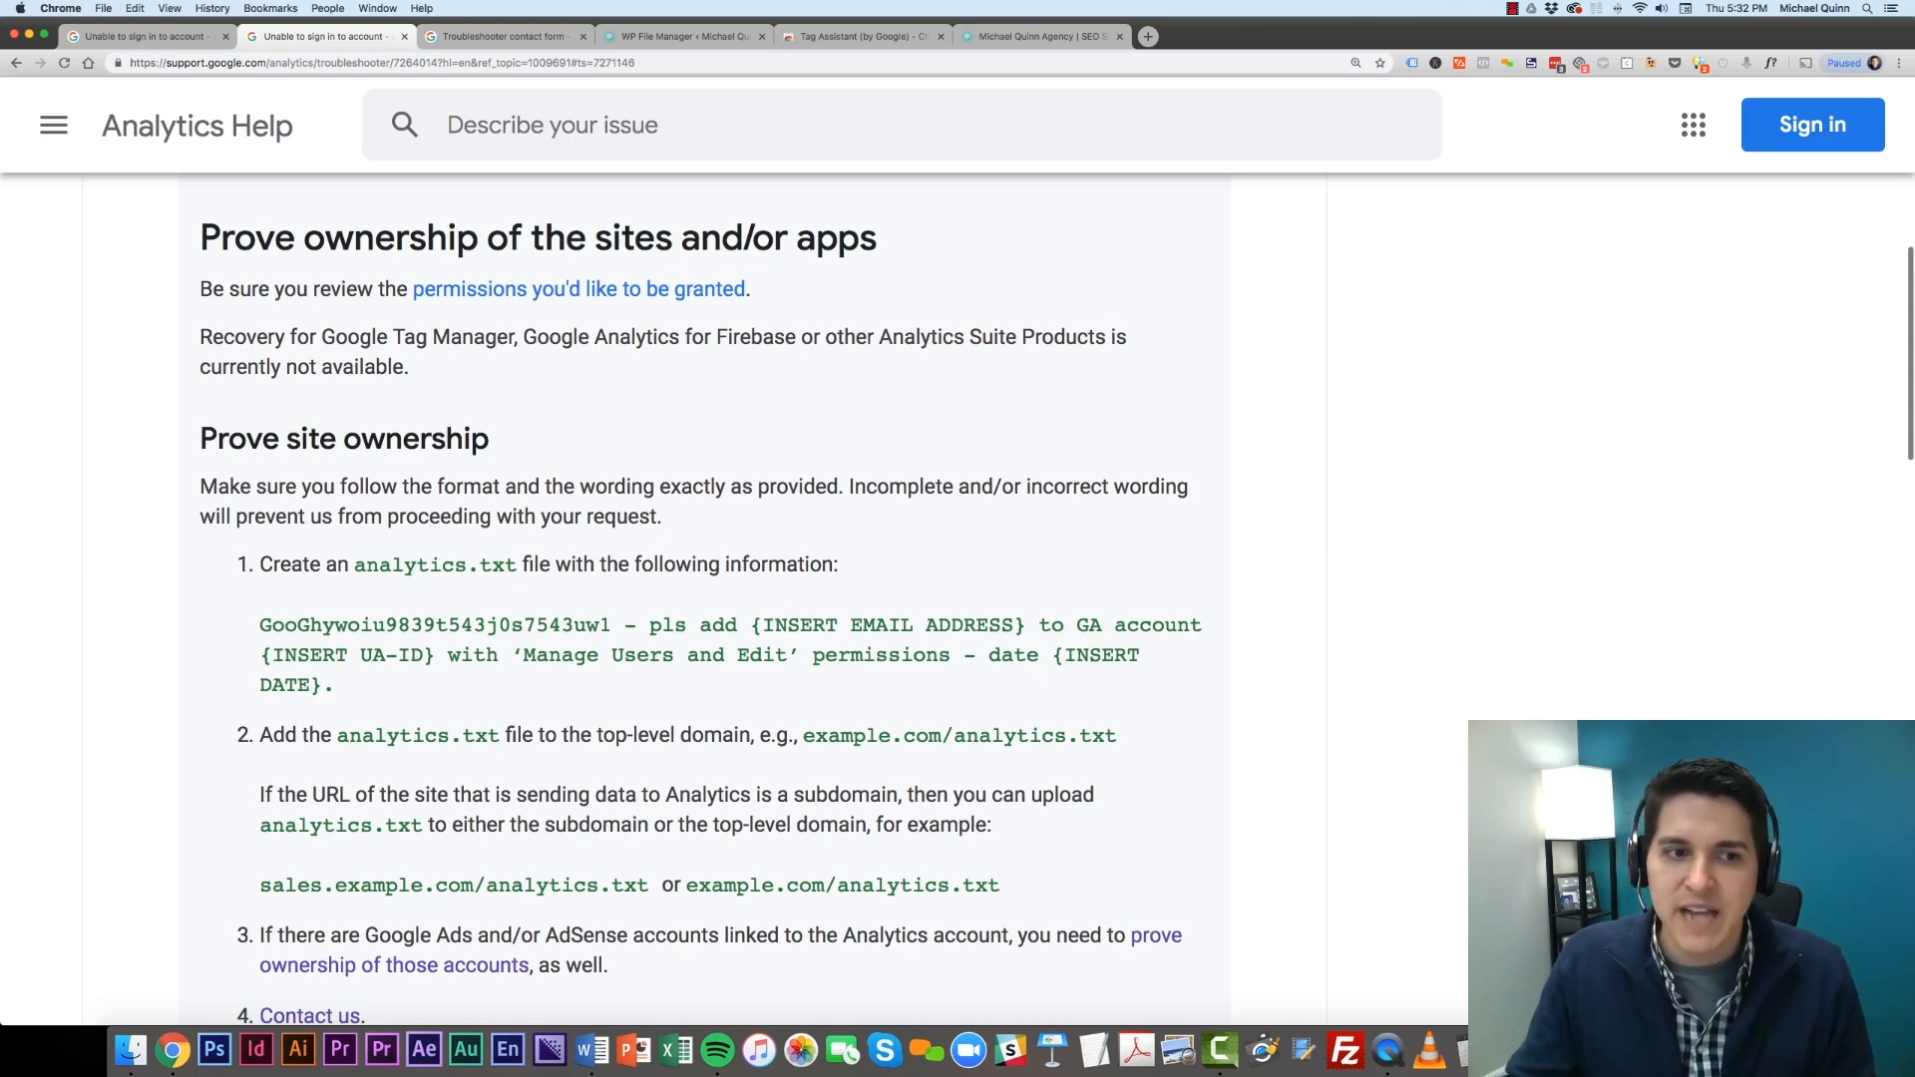
drag(259, 625, 335, 684)
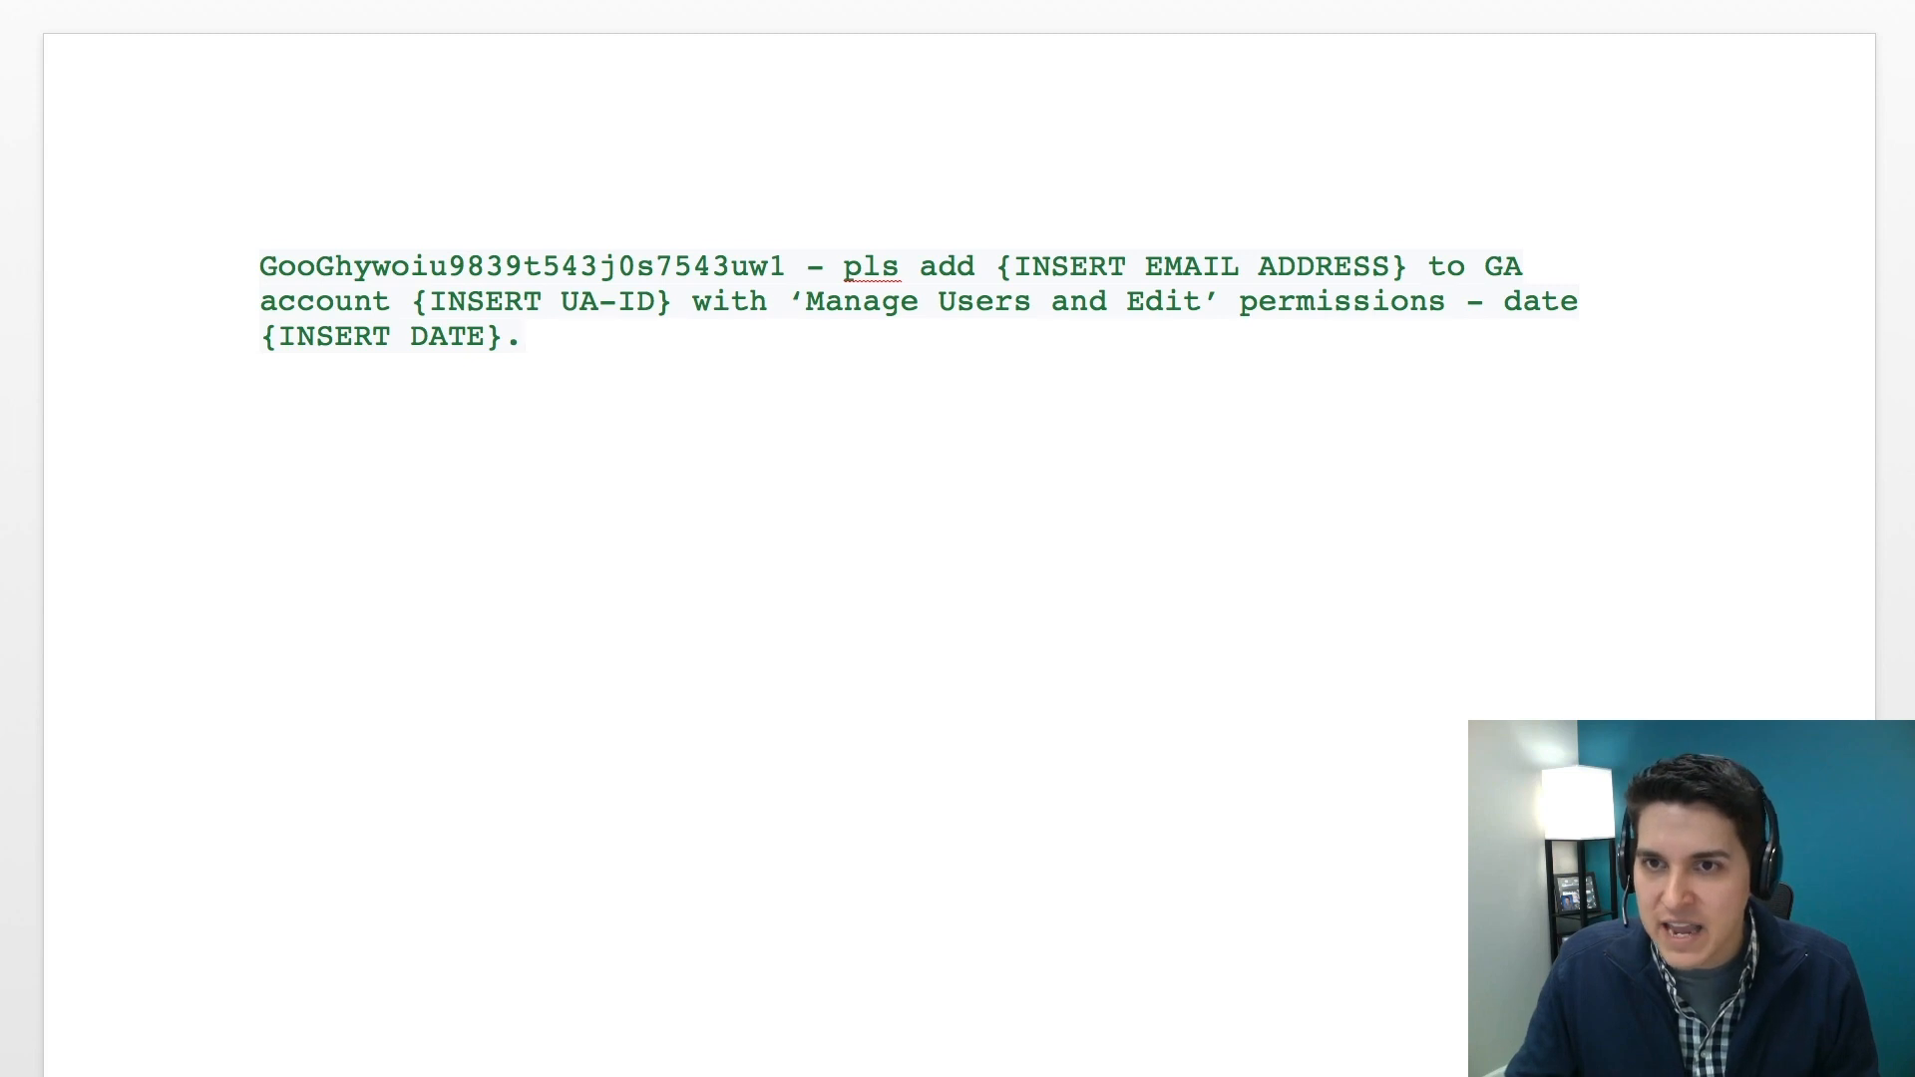
- Select a placeholder word in the pasted analytics.txt verification text
double_click(1195, 266)
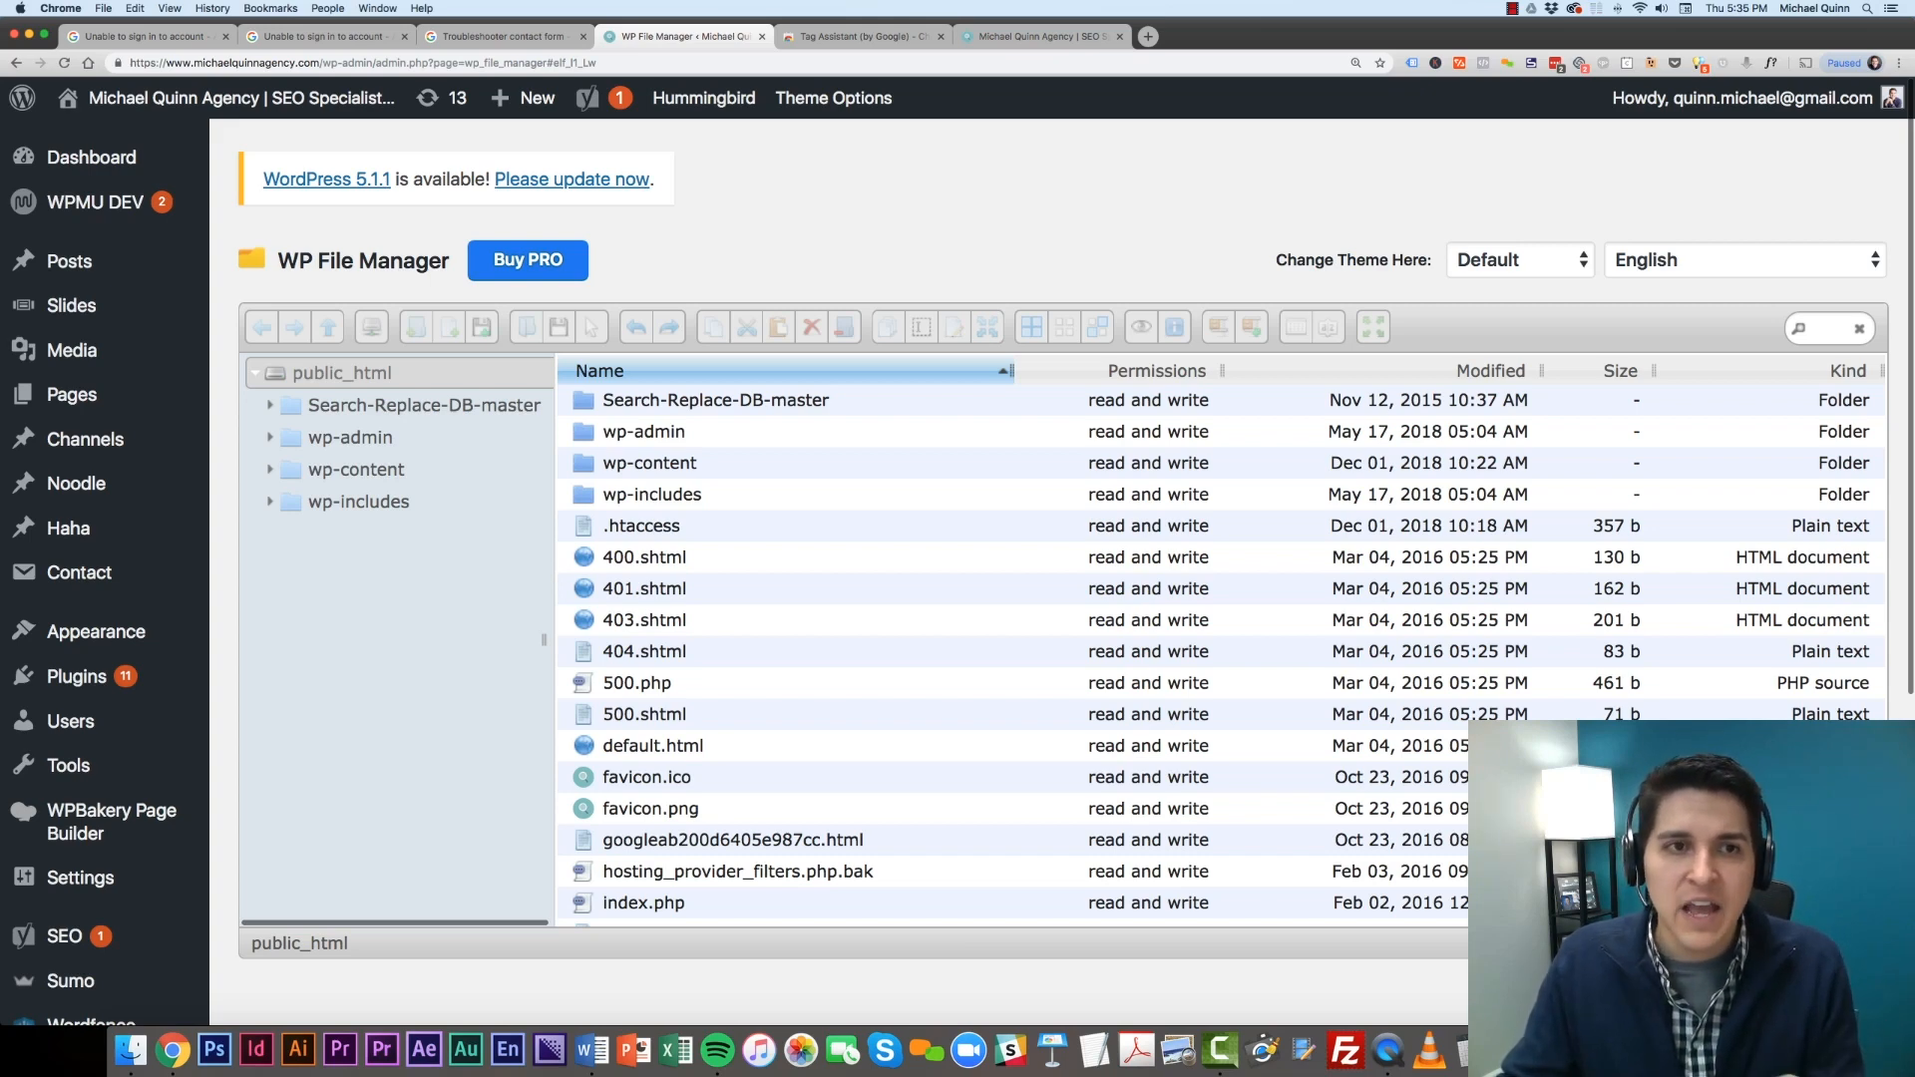
- Browse the public_html root folder in WP File Manager
click(341, 373)
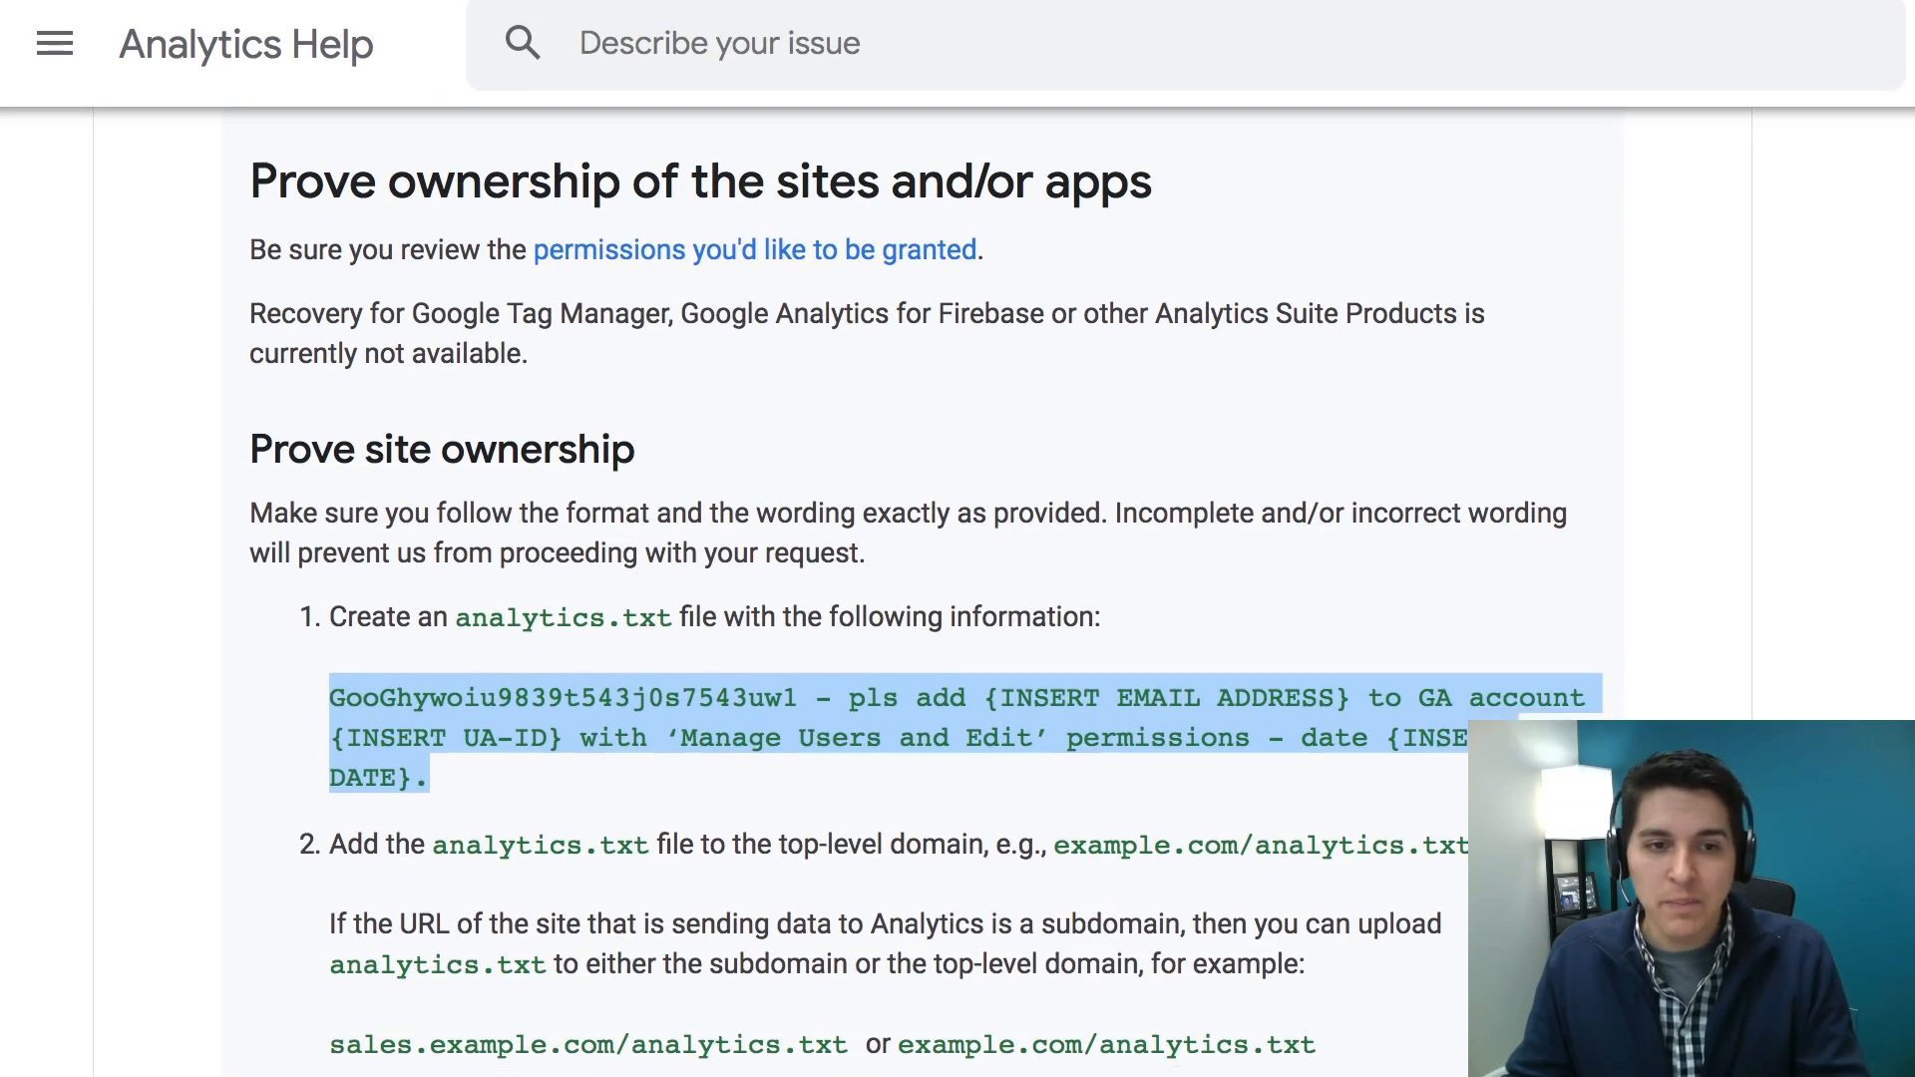
- Open the troubleshooter's access-request form and begin the tracked website field
scroll(down, 3)
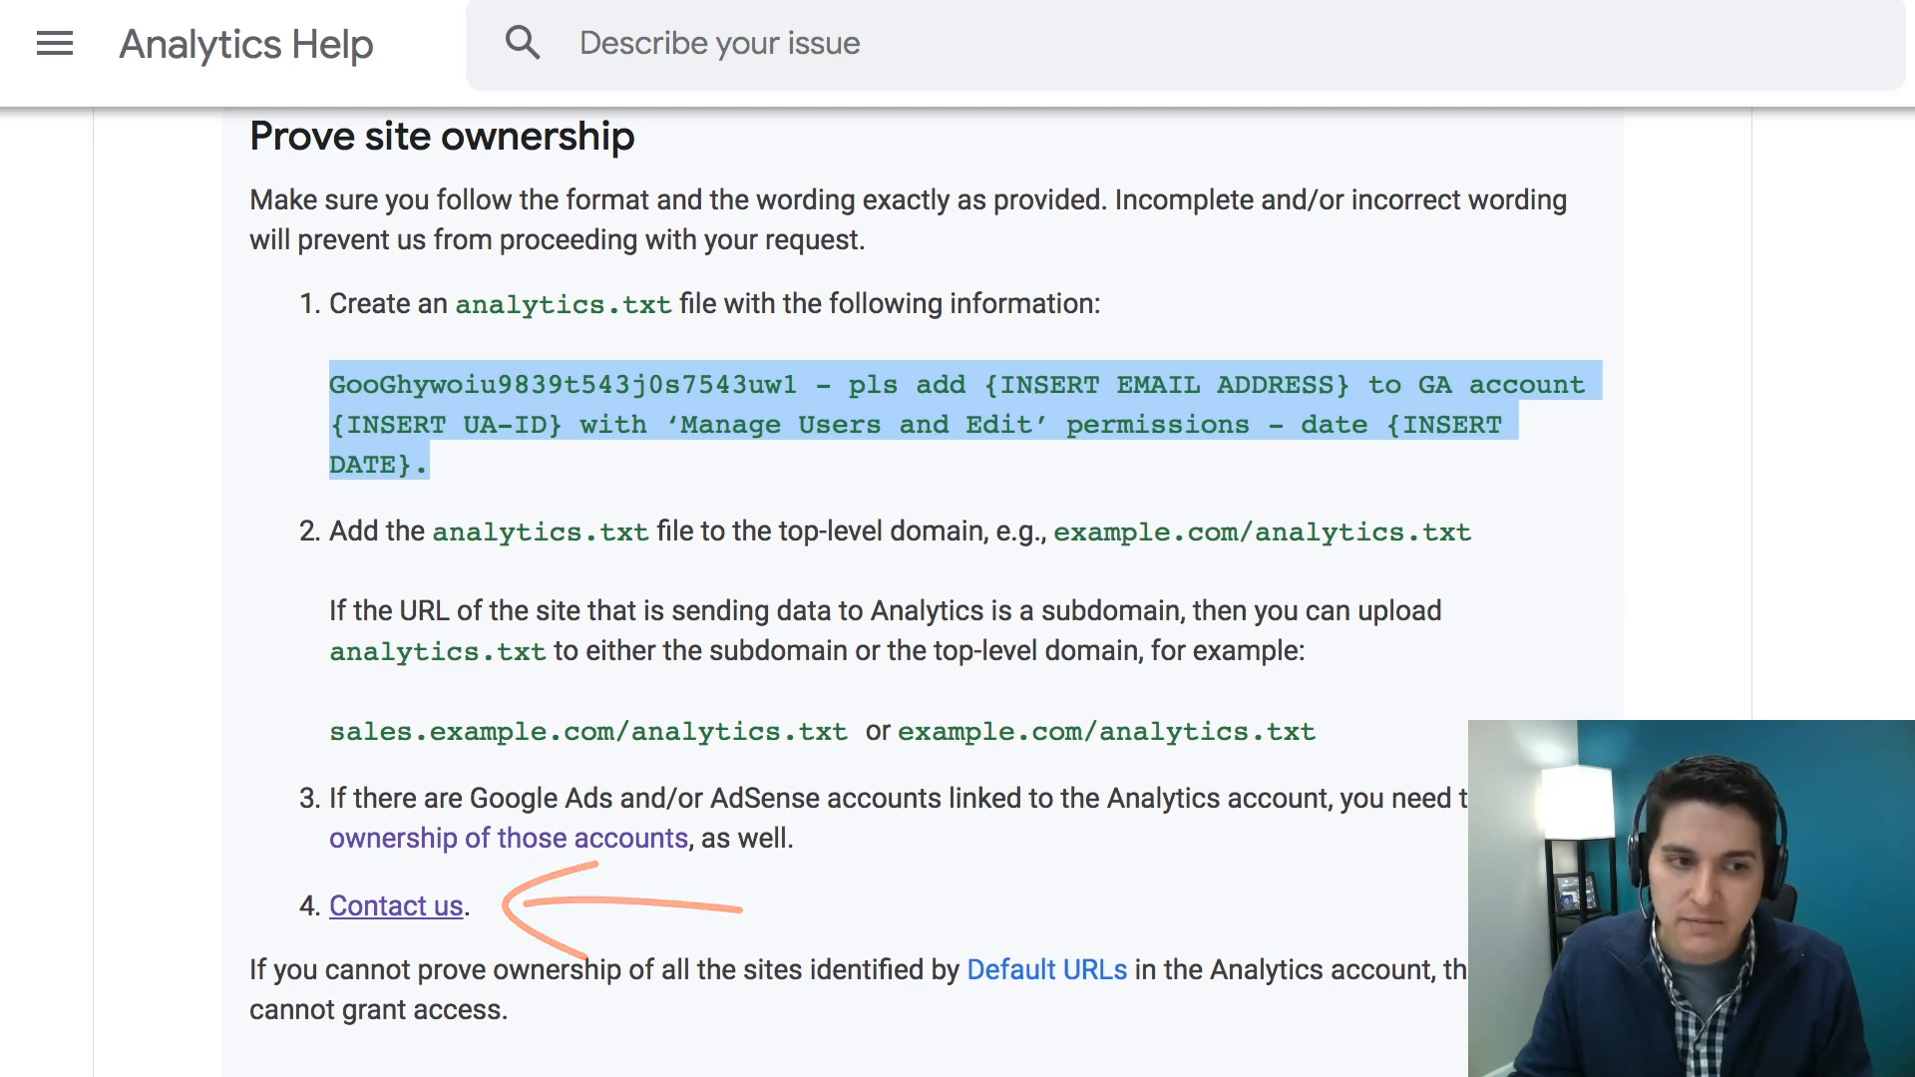
click(395, 905)
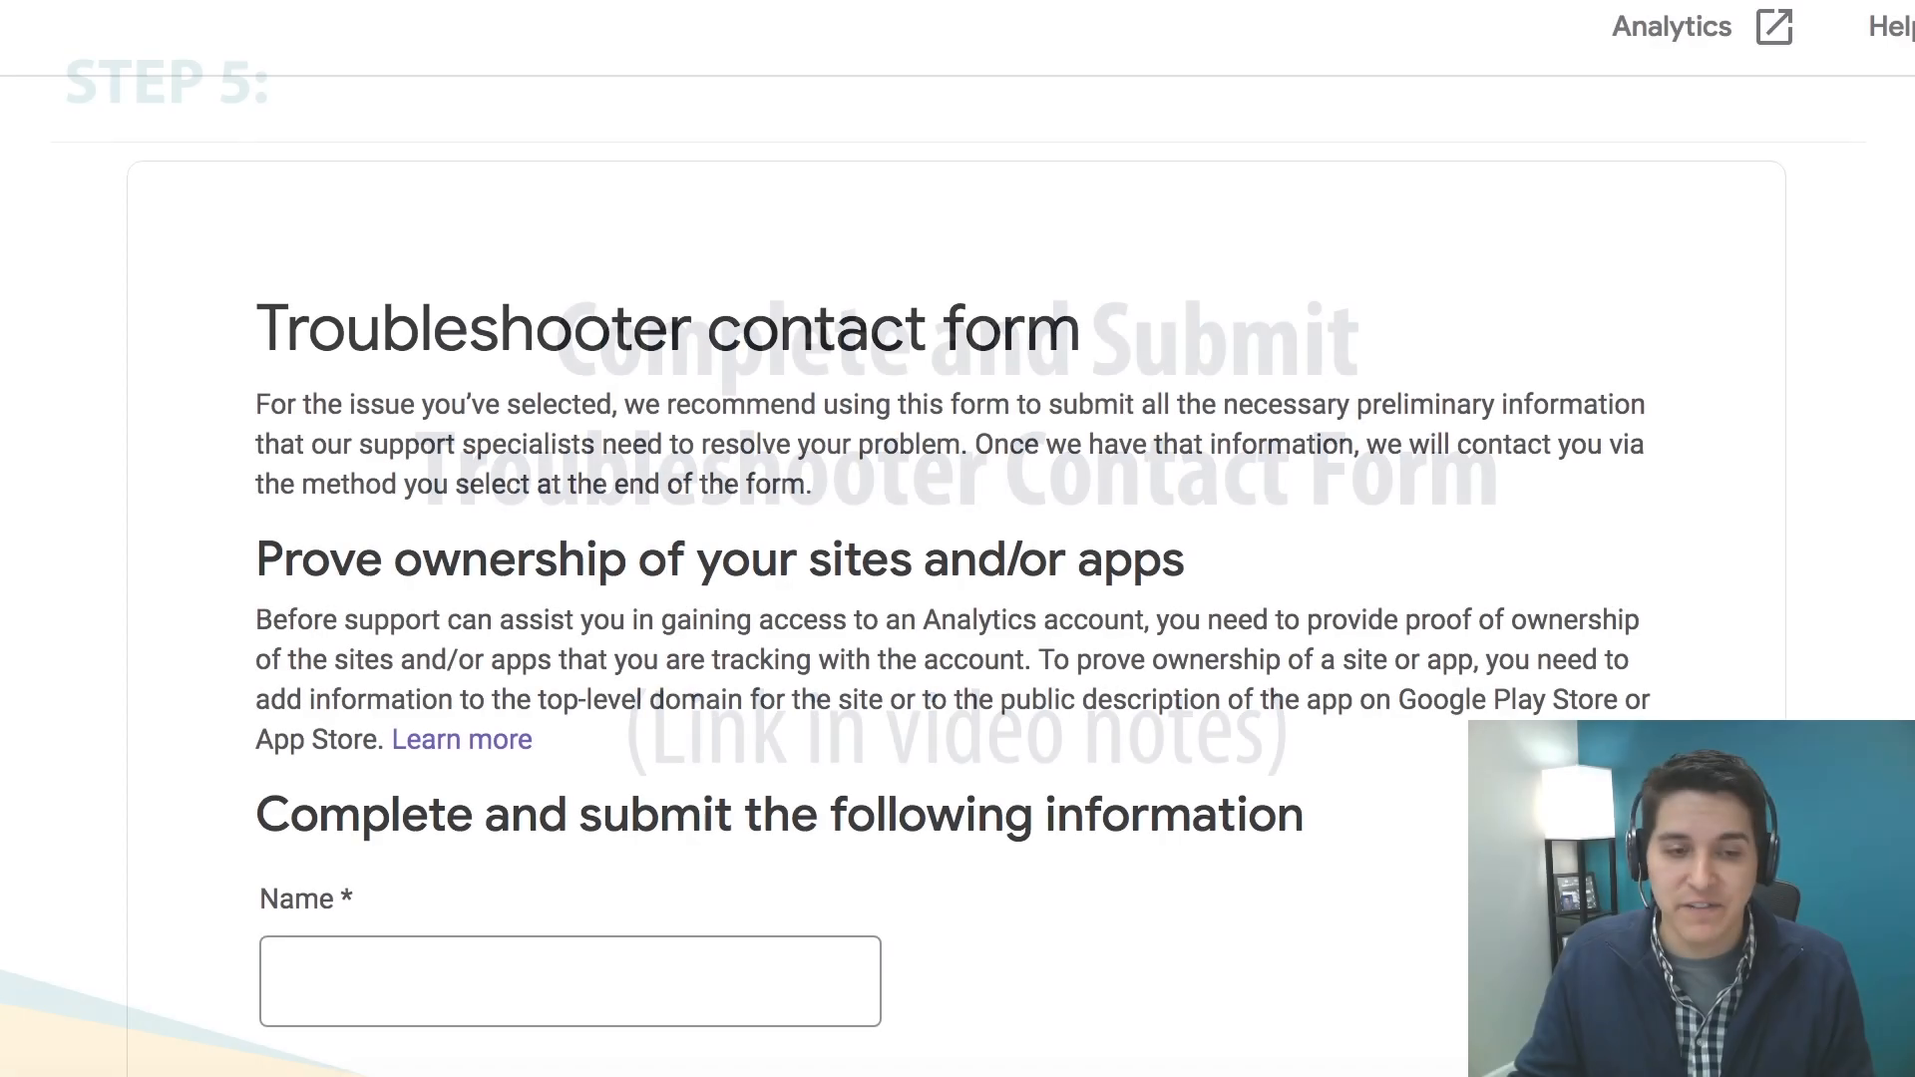
scroll(down, 3)
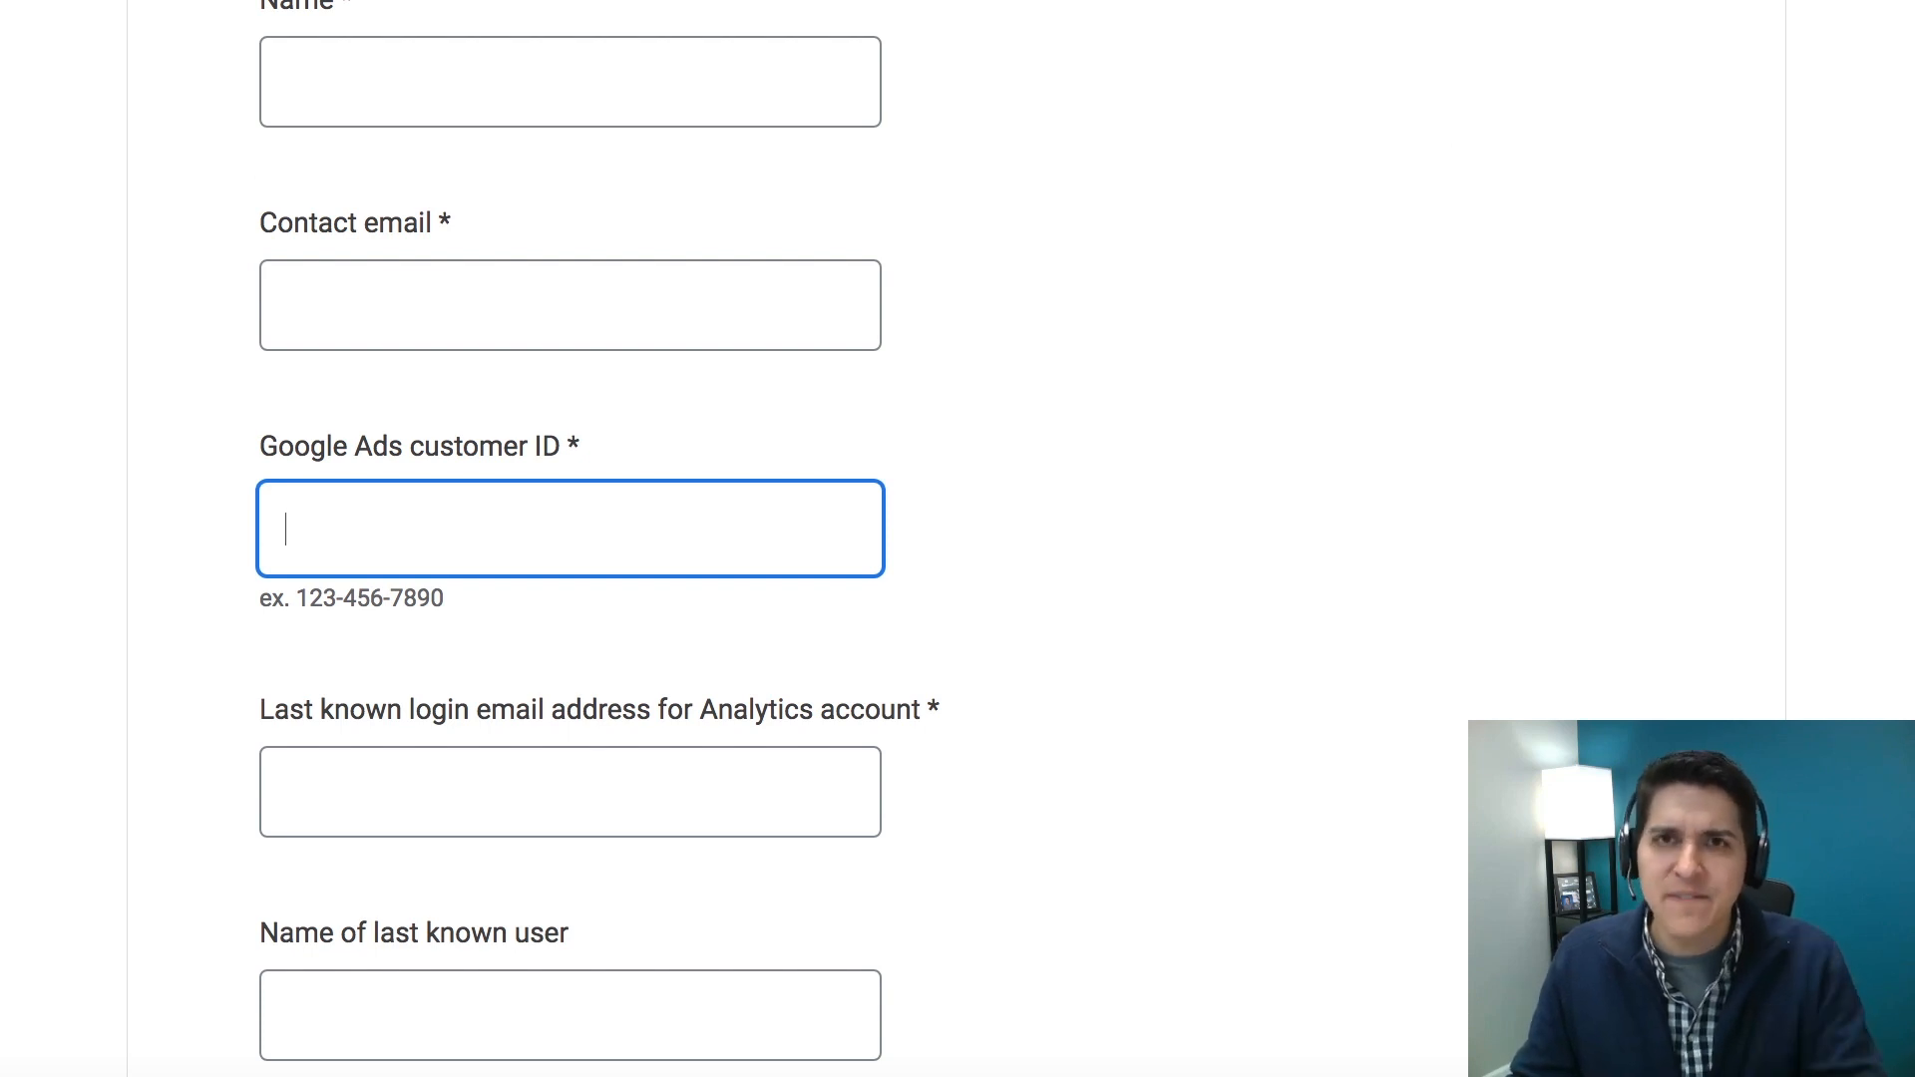
scroll(down, 3)
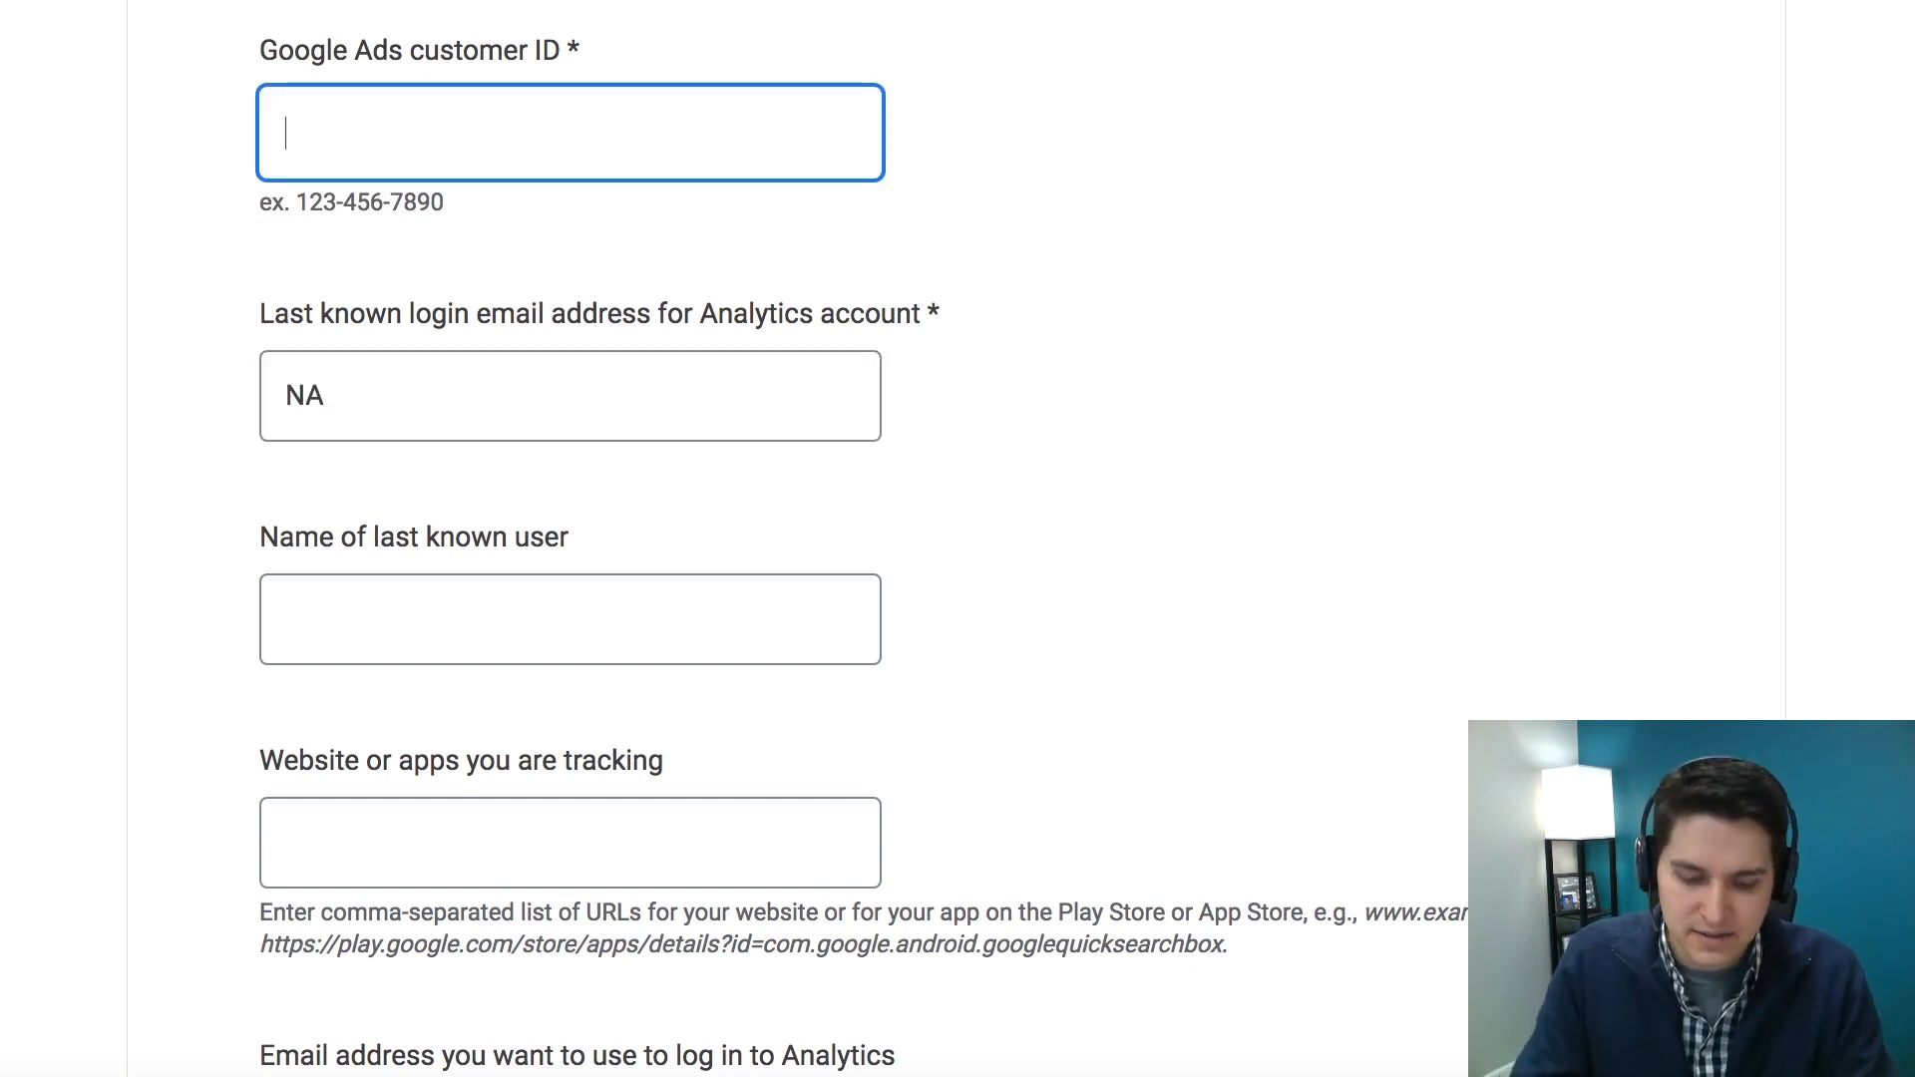
scroll(down, 3)
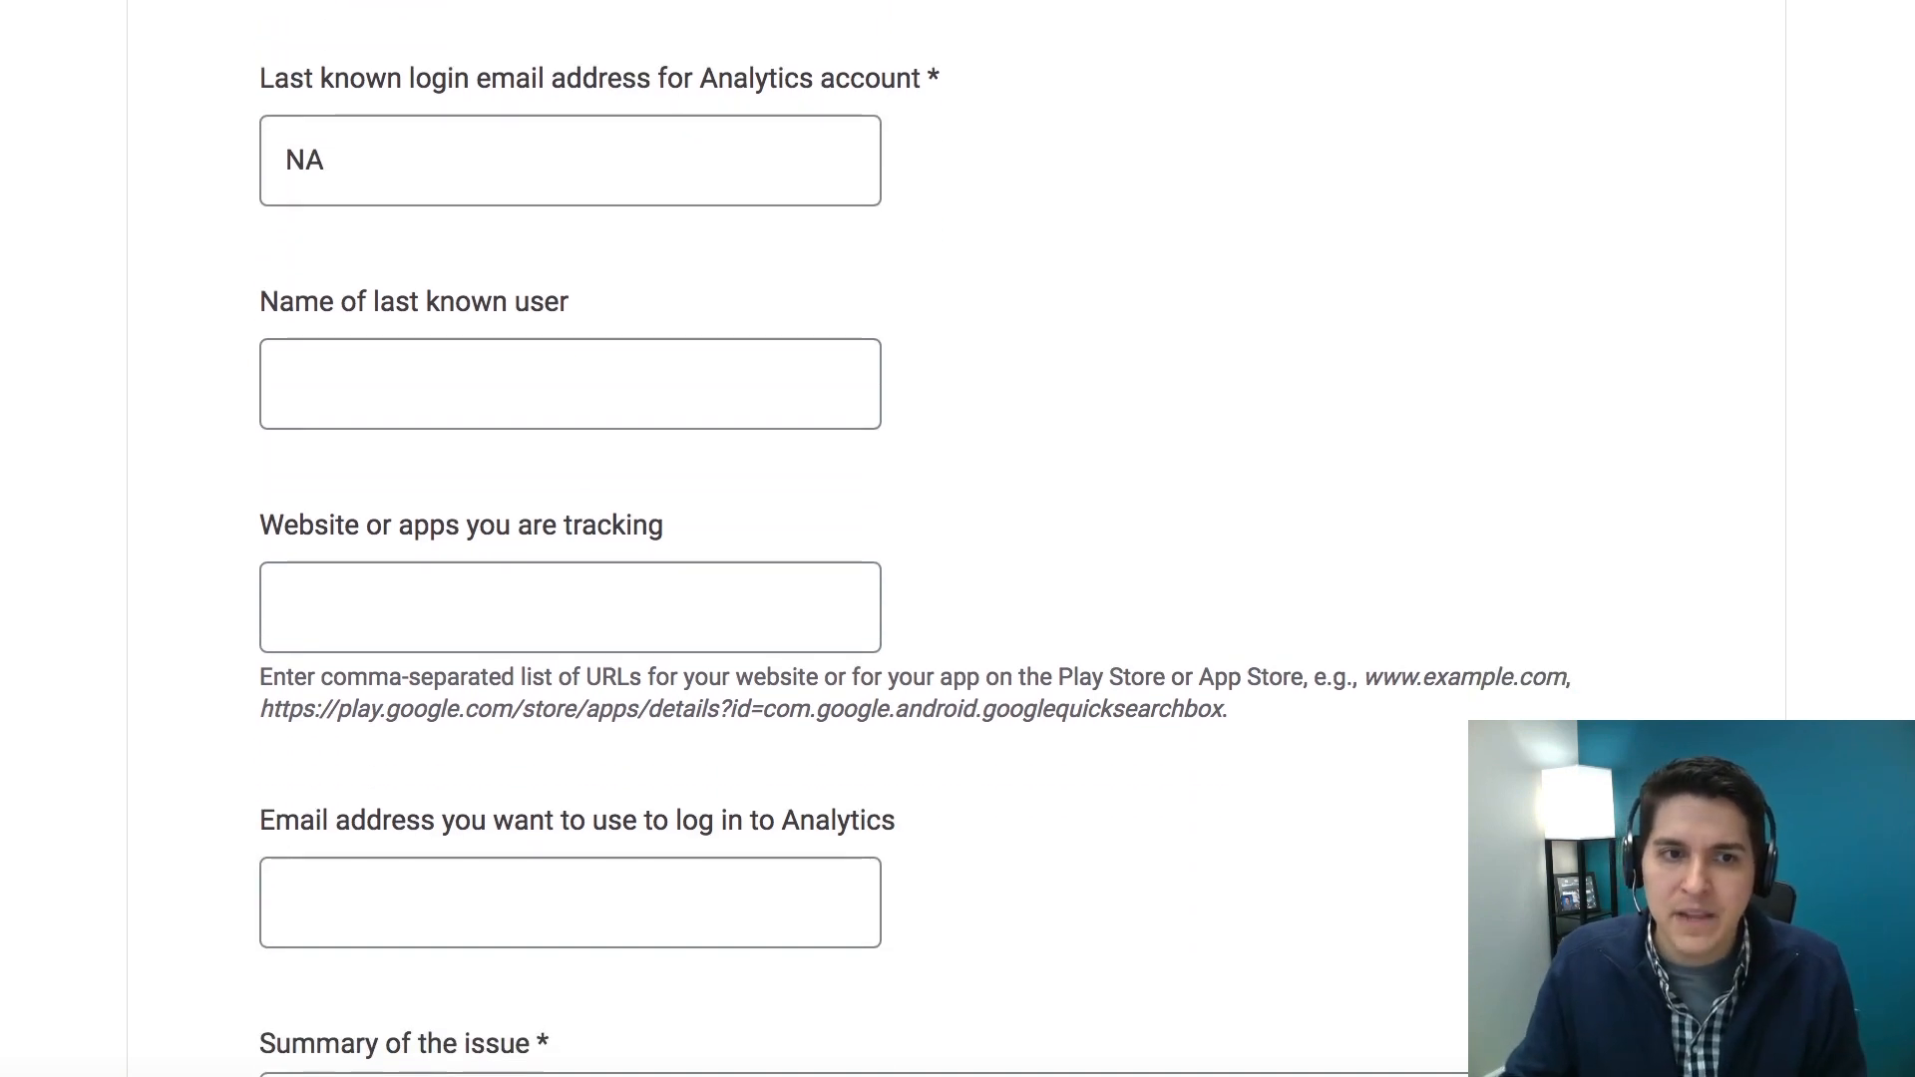
click(569, 382)
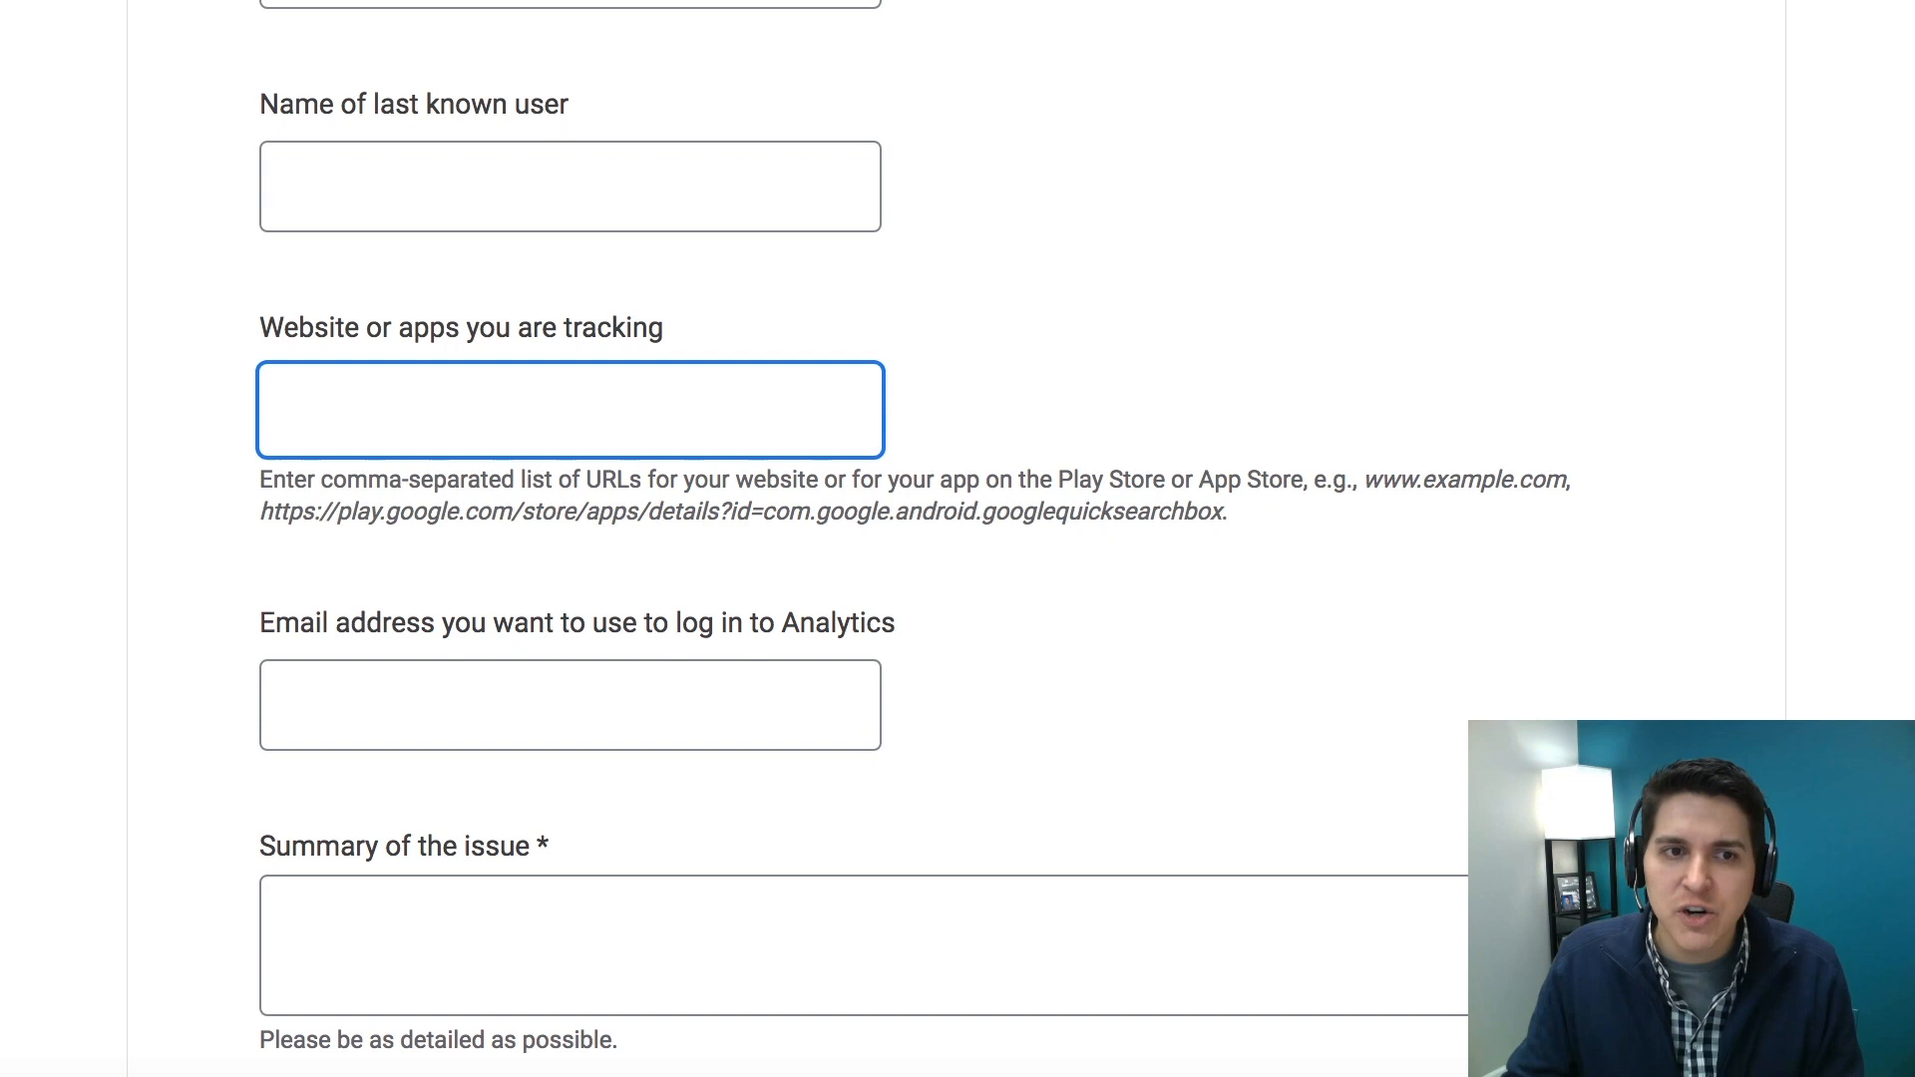
- Start the issue summary saying access was lost as a former employee/manager
scroll(down, 3)
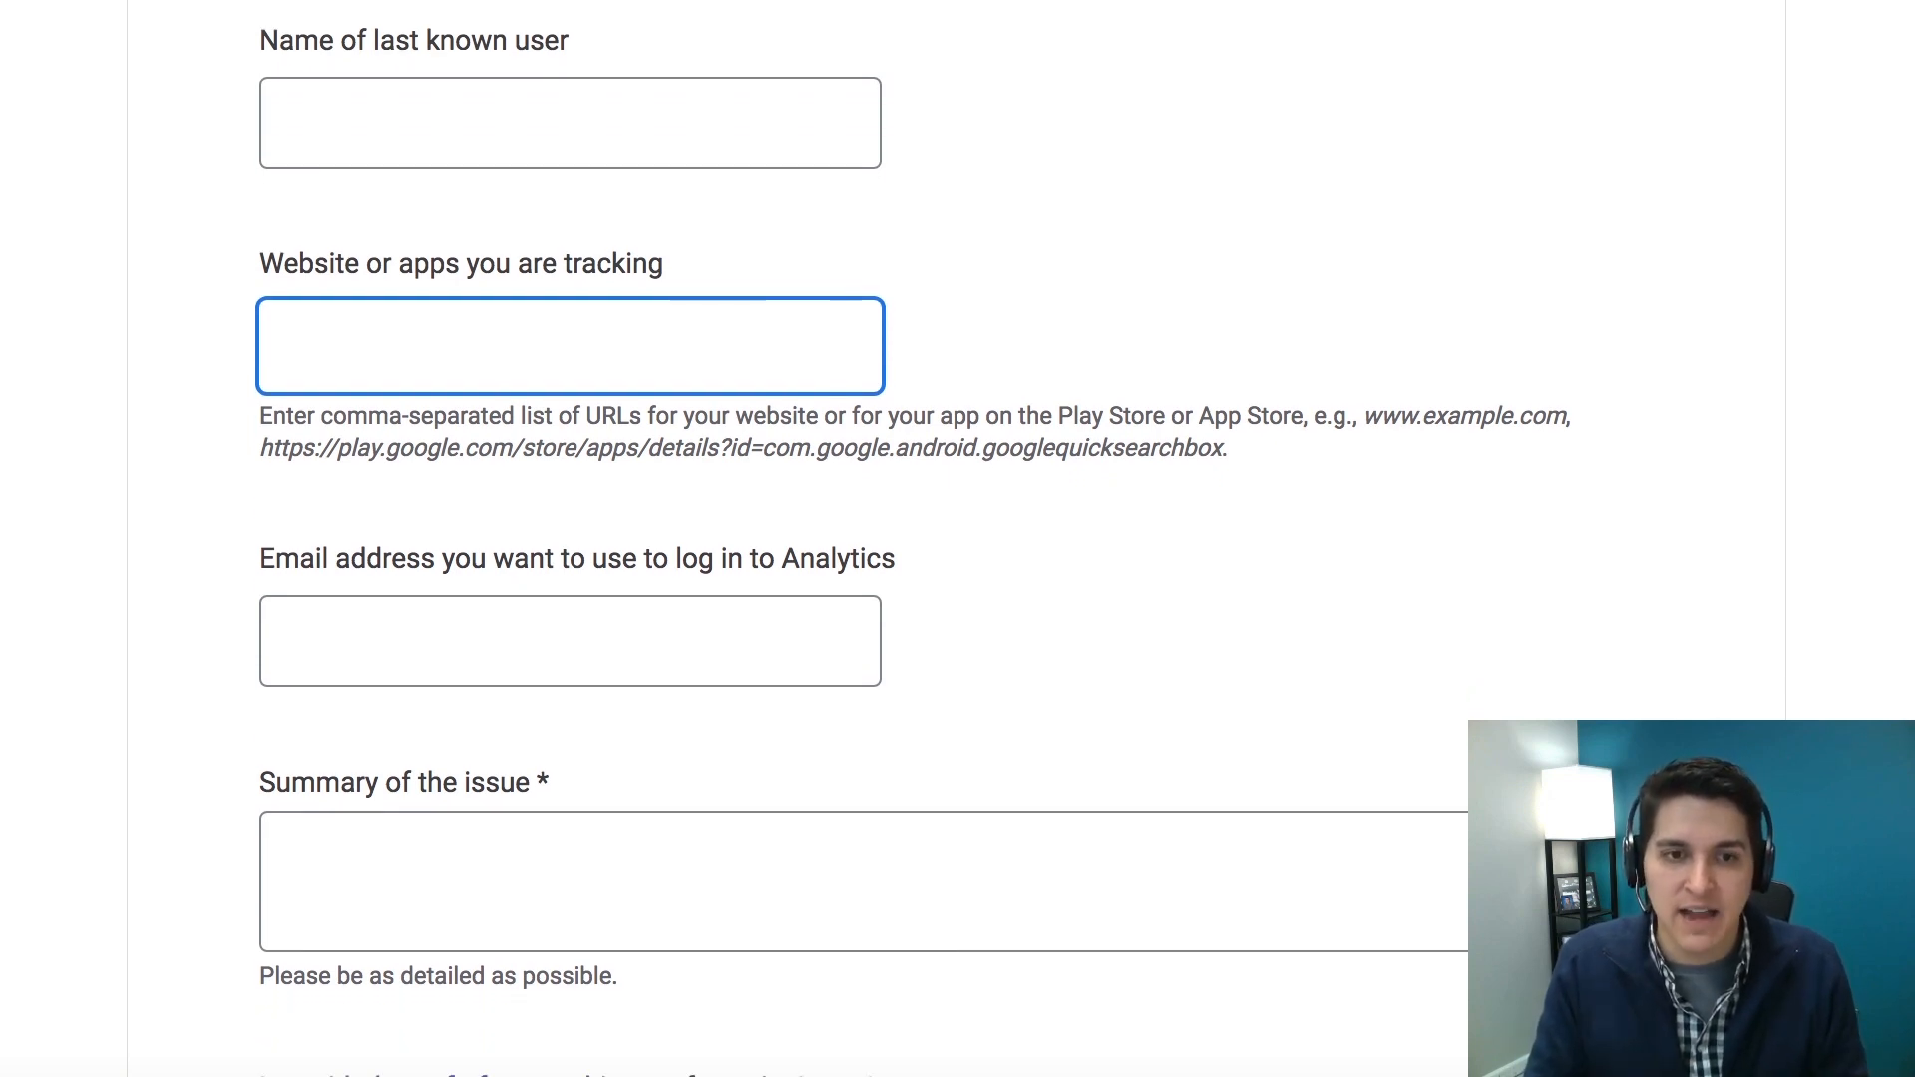
scroll(down, 3)
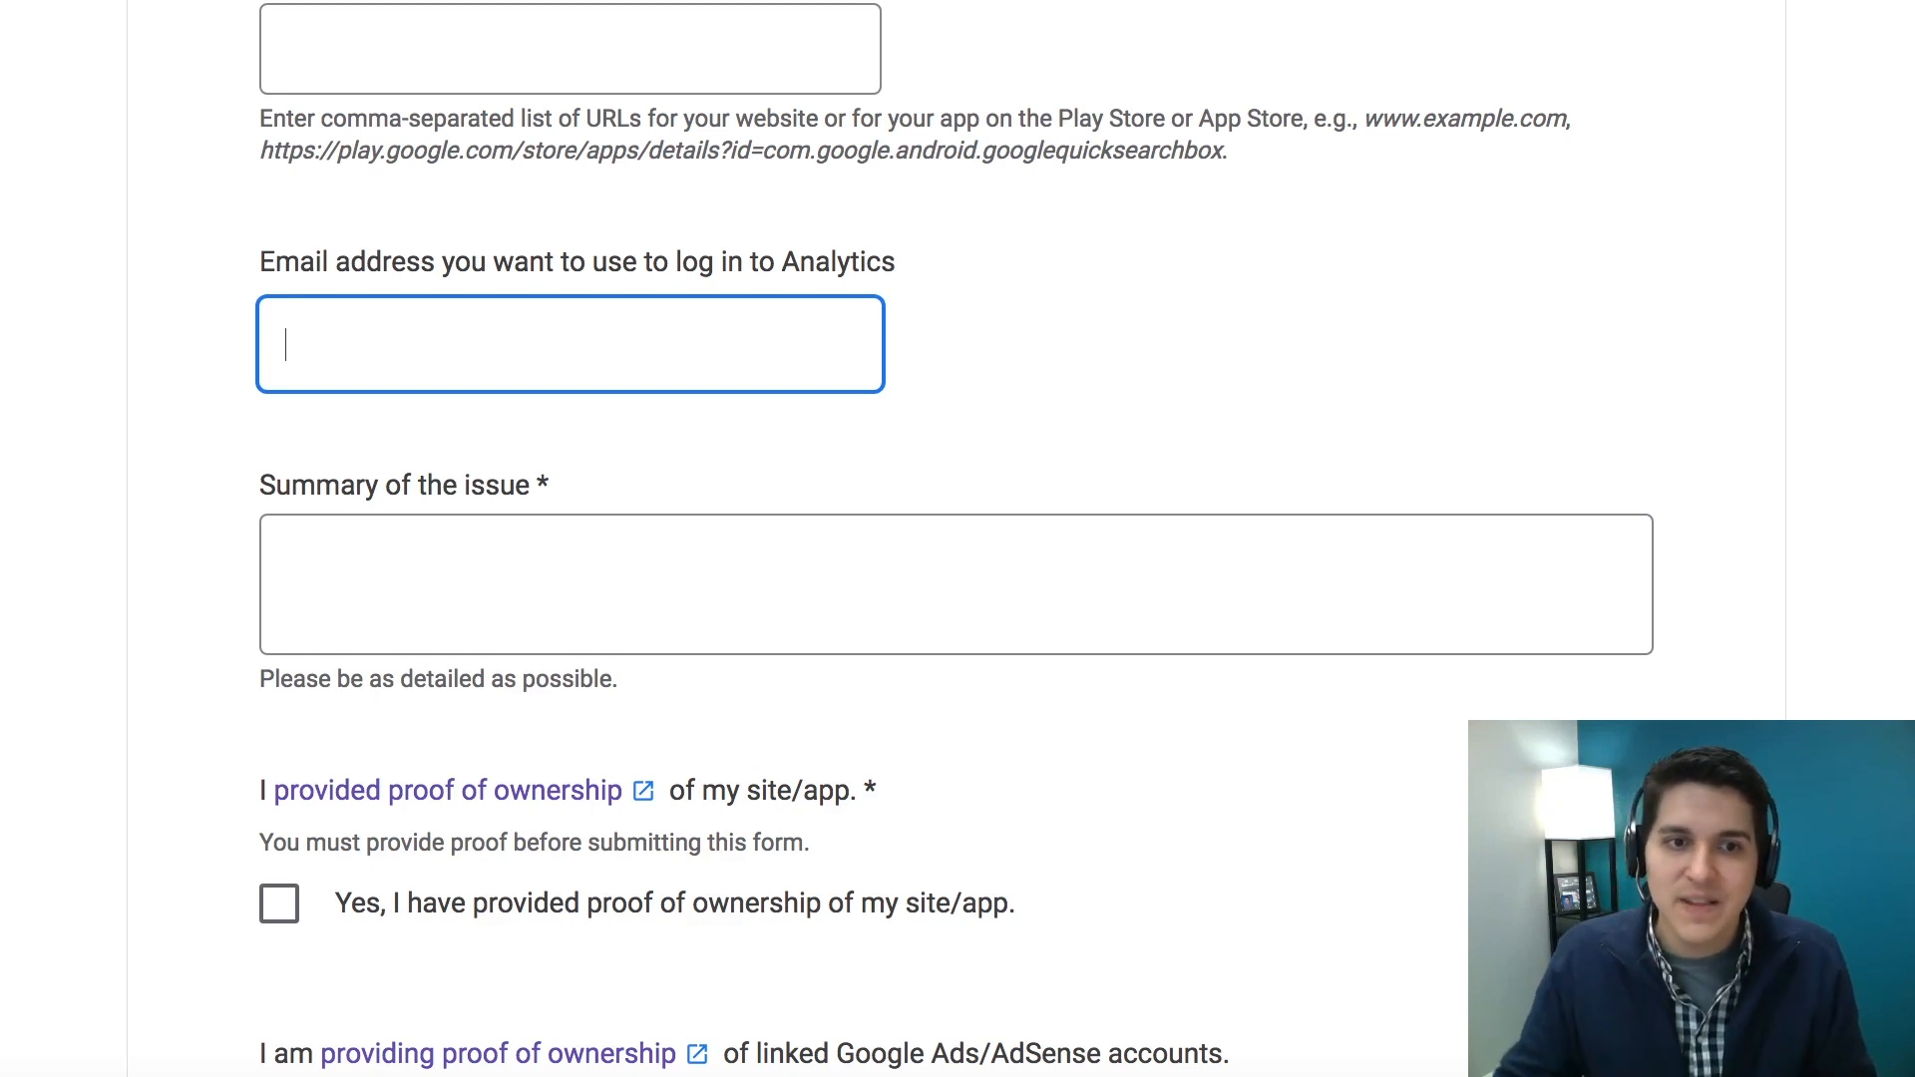
click(955, 603)
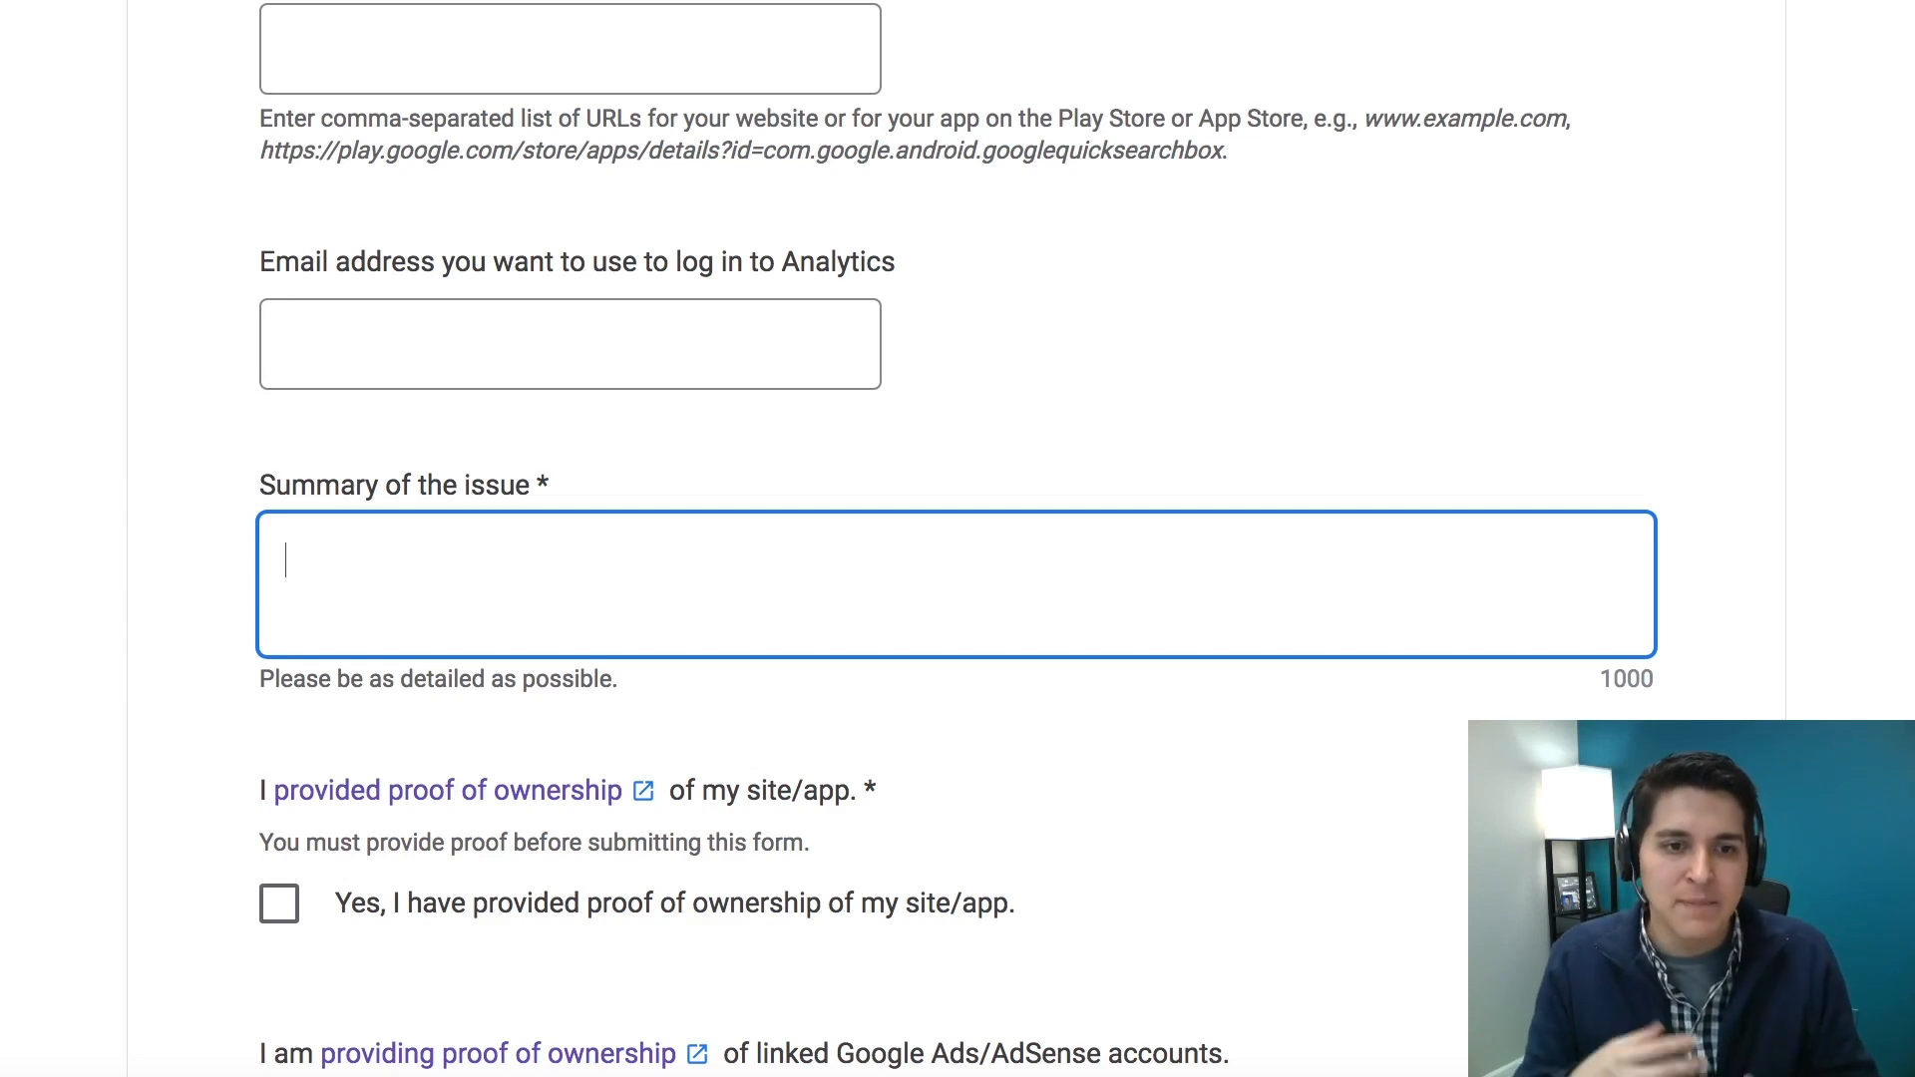
text(Hey, you know, no longer have access to this site, uh, former employee, former manager, no longer with company, blah blah blah, here's the best way to get a hold of me.)
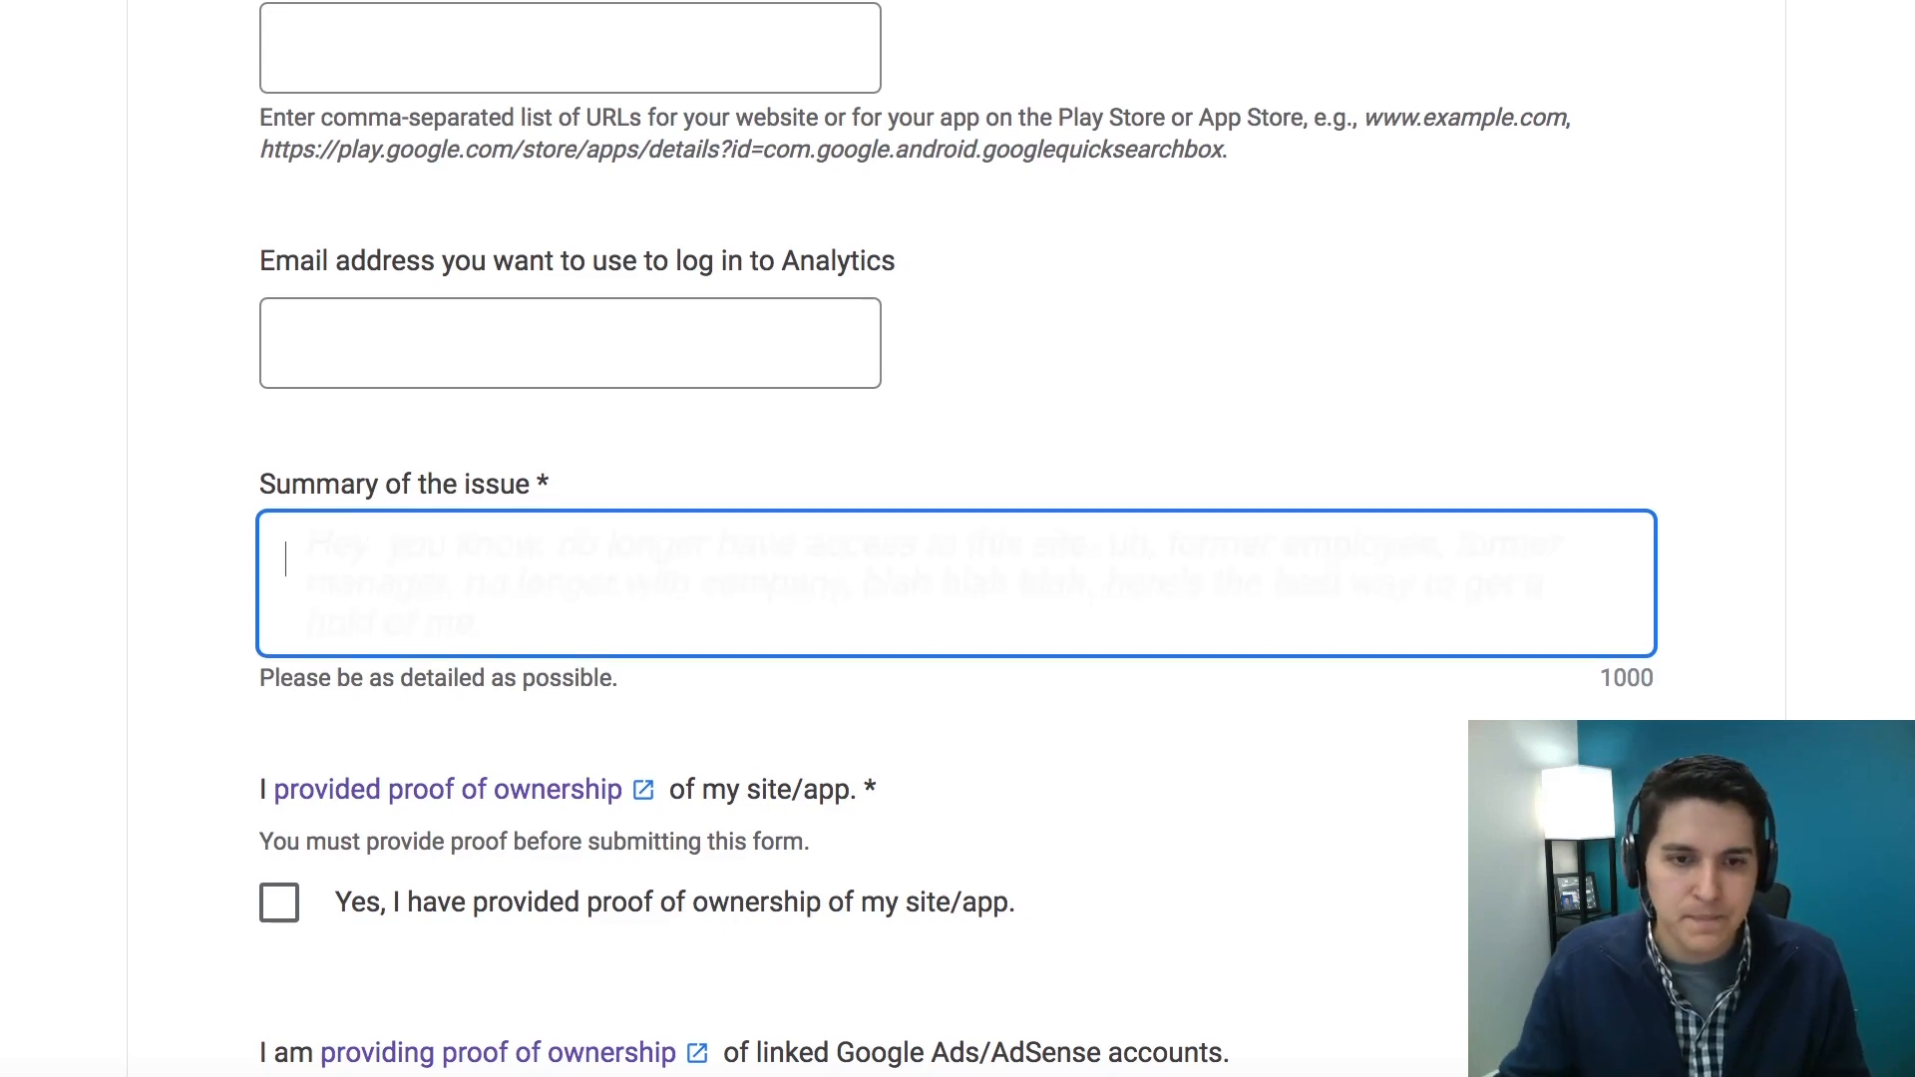
- Tick the proof-of-ownership boxes for the site and linked Ads/AdSense accounts
scroll(down, 3)
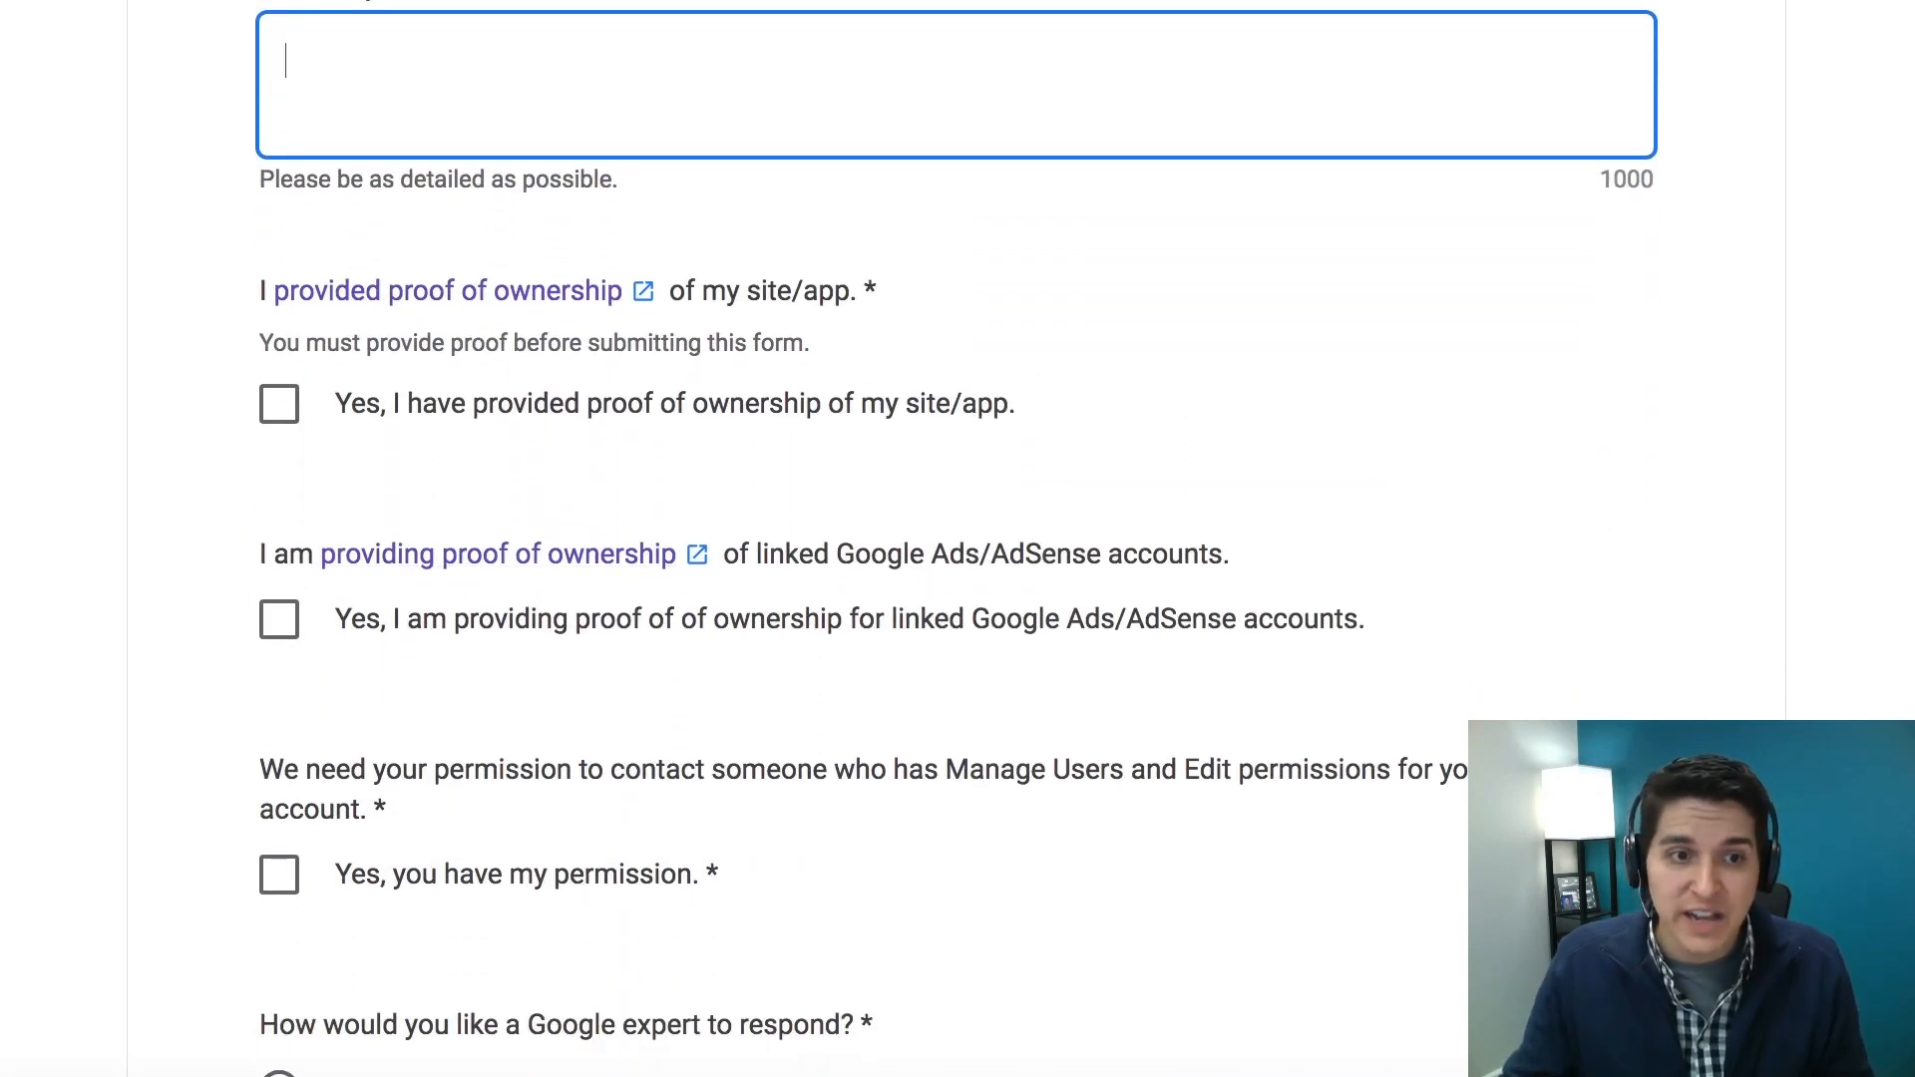
scroll(down, 3)
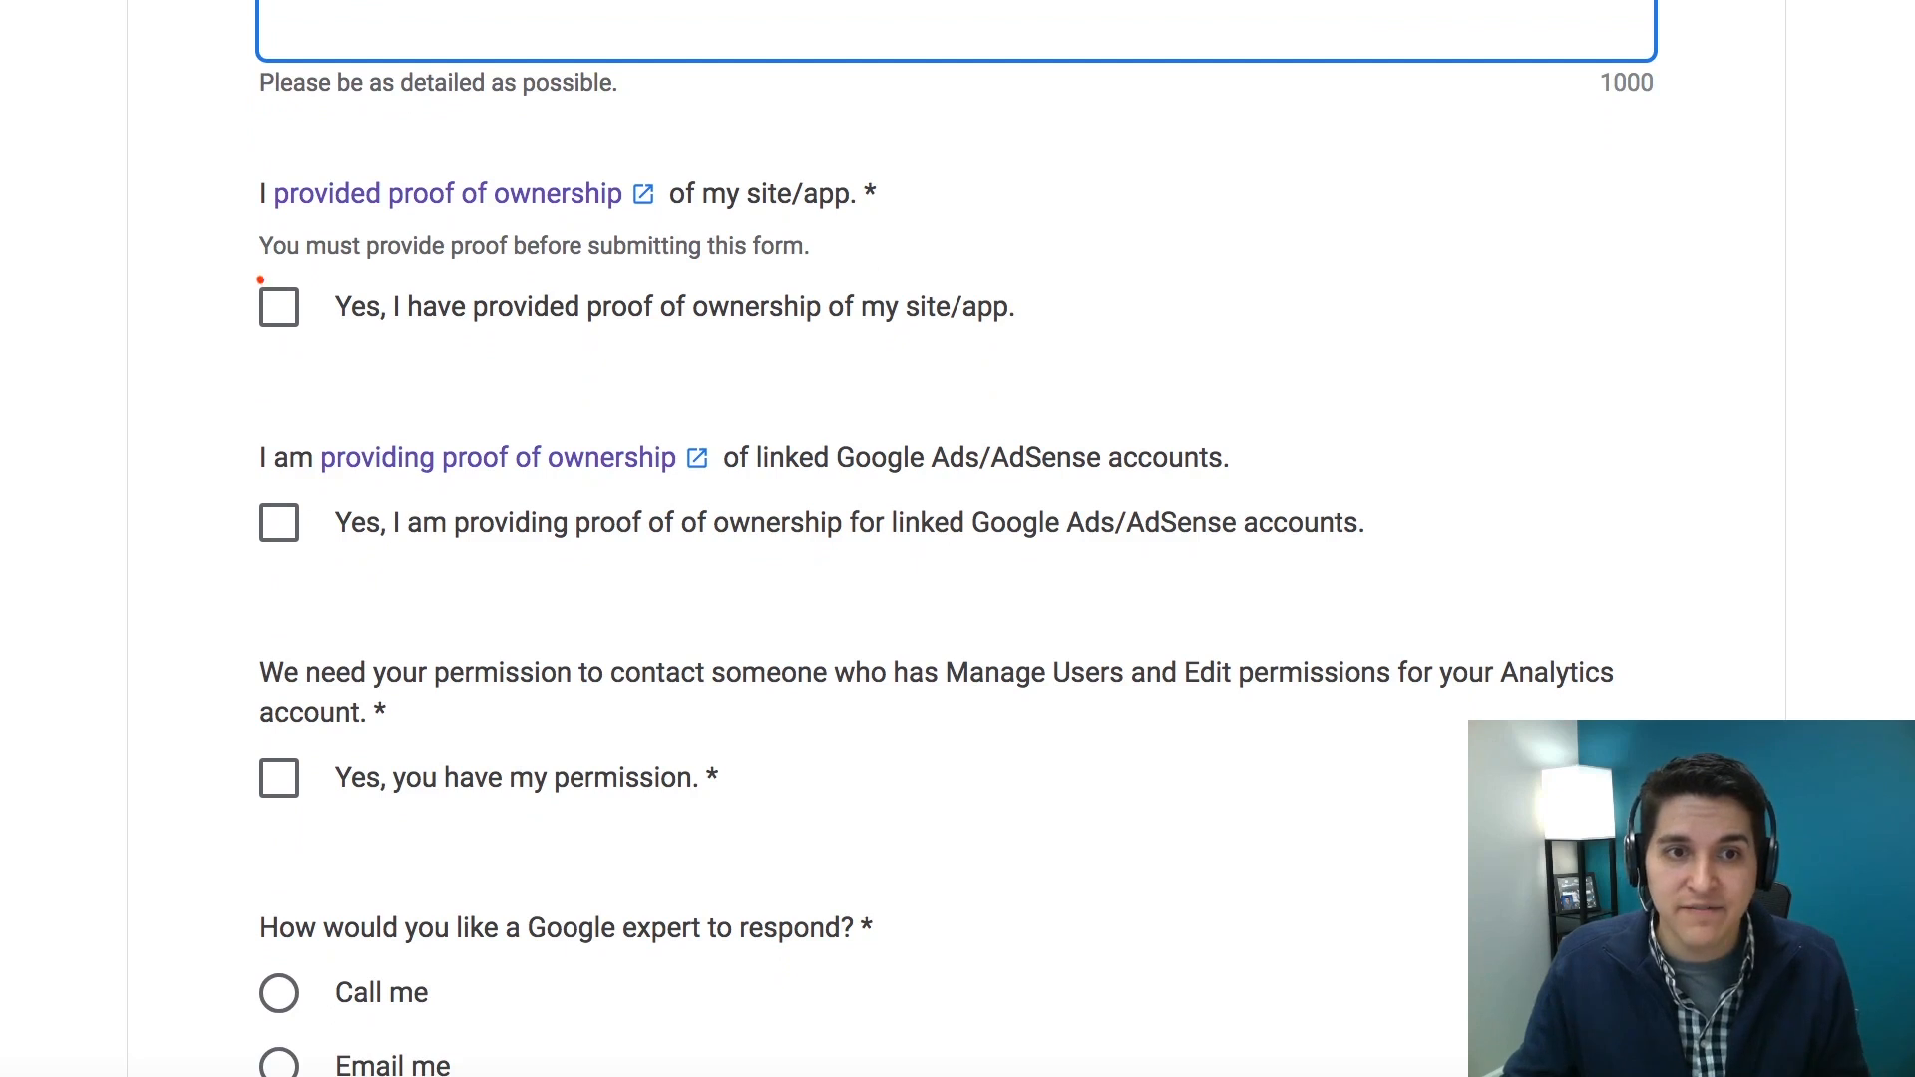
click(279, 306)
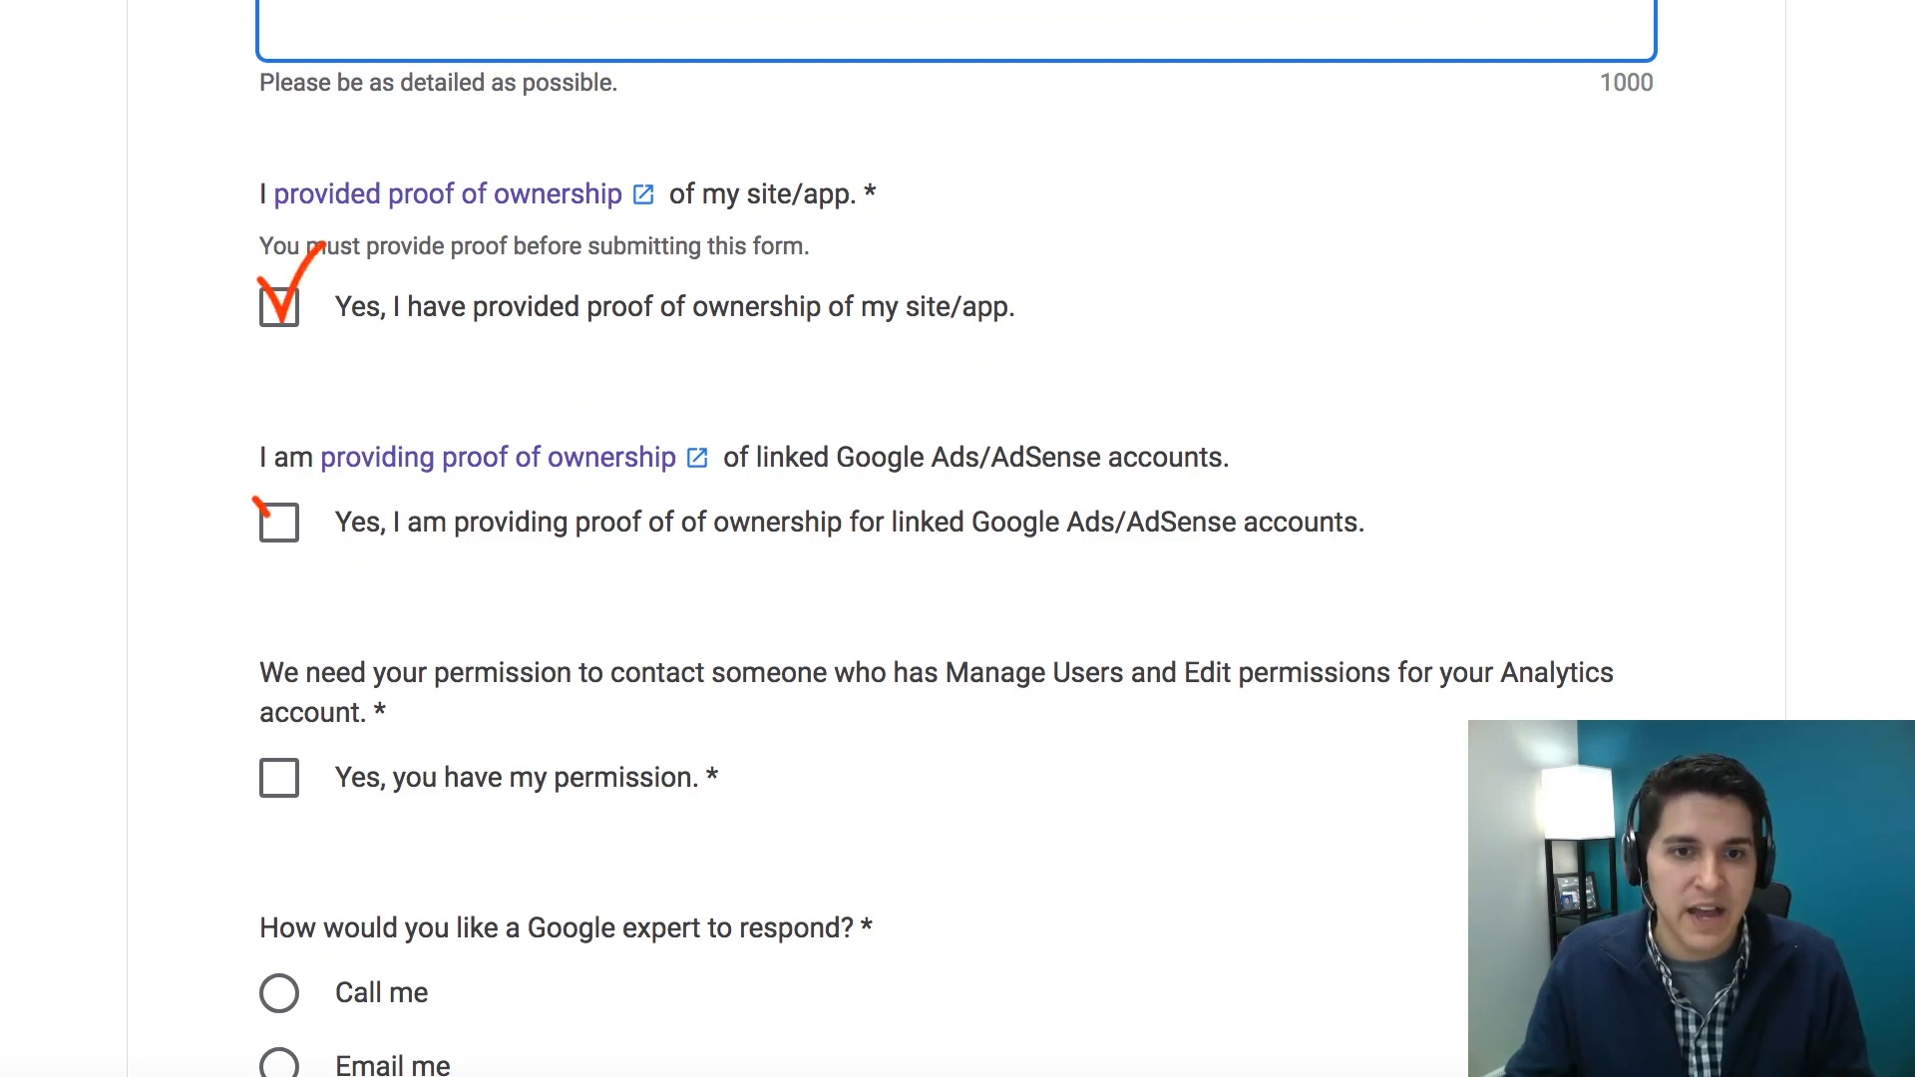
click(279, 520)
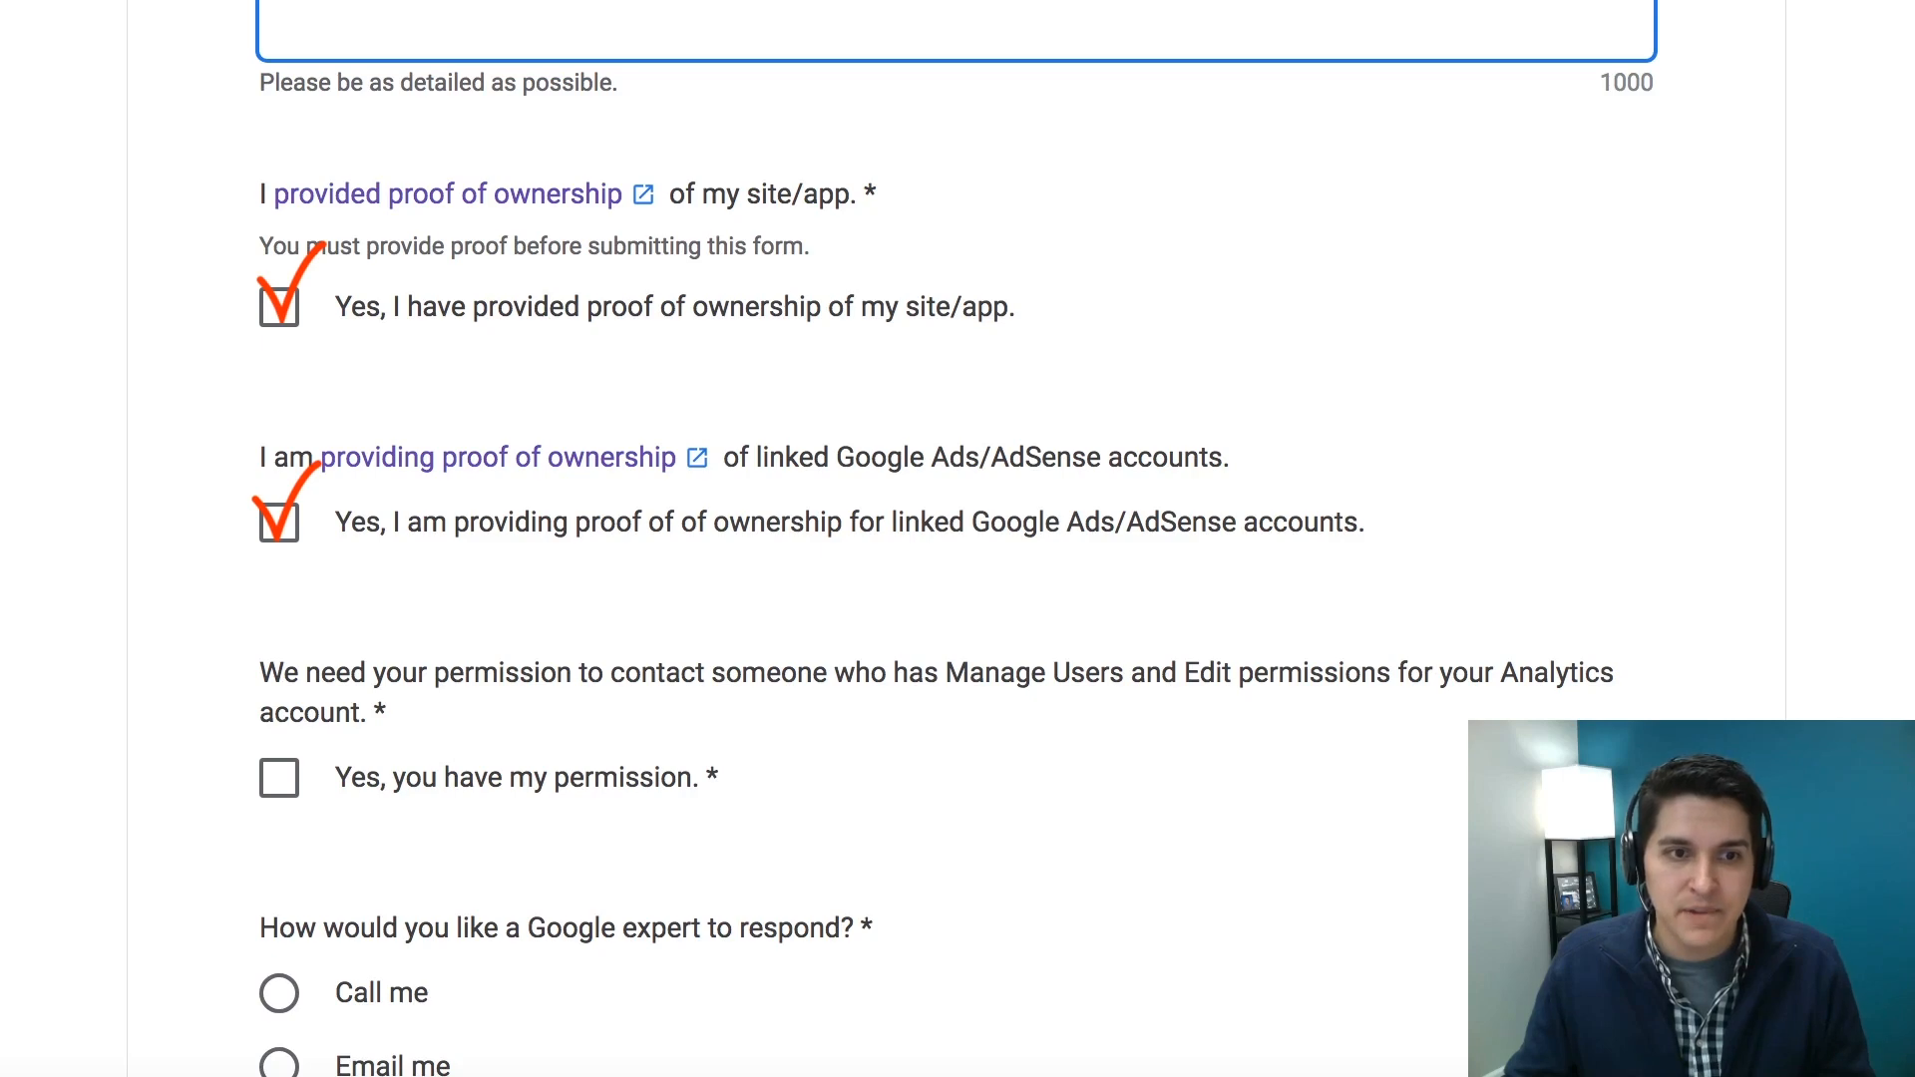
click(281, 778)
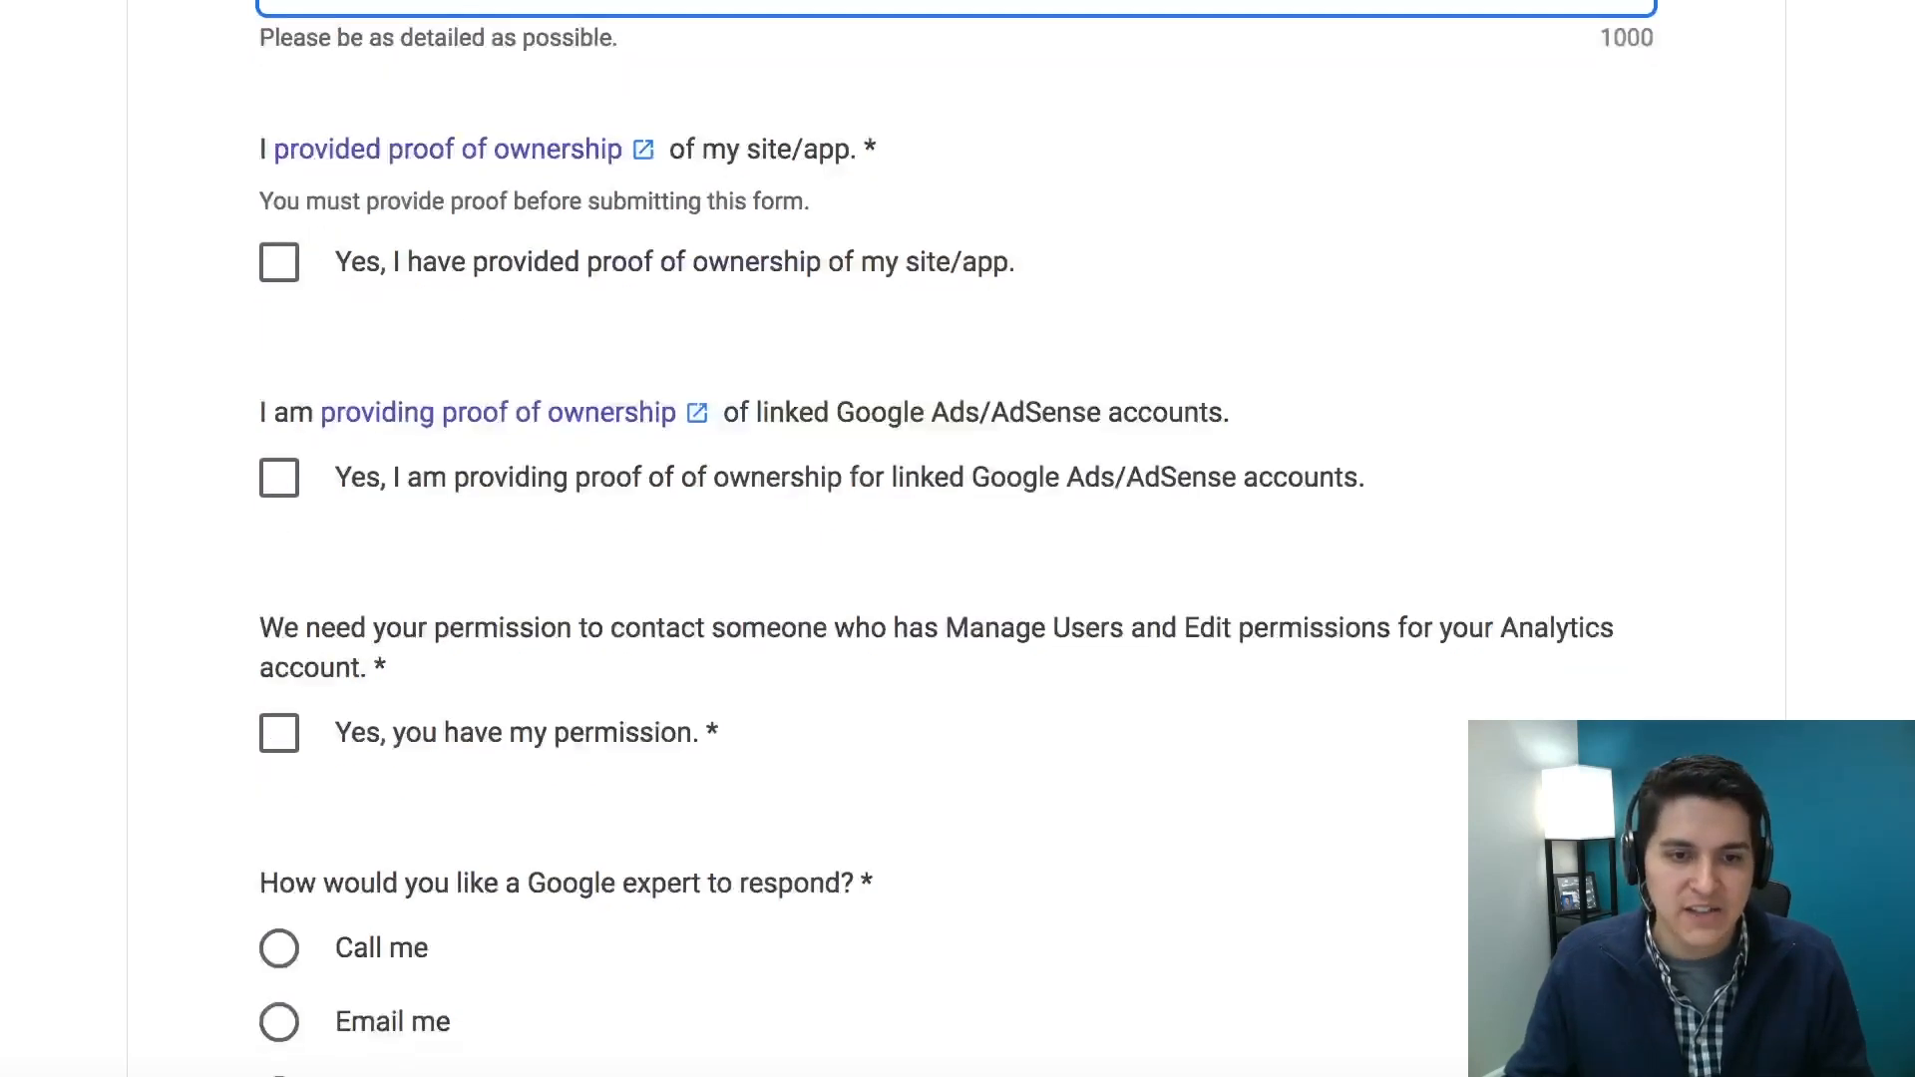
scroll(down, 3)
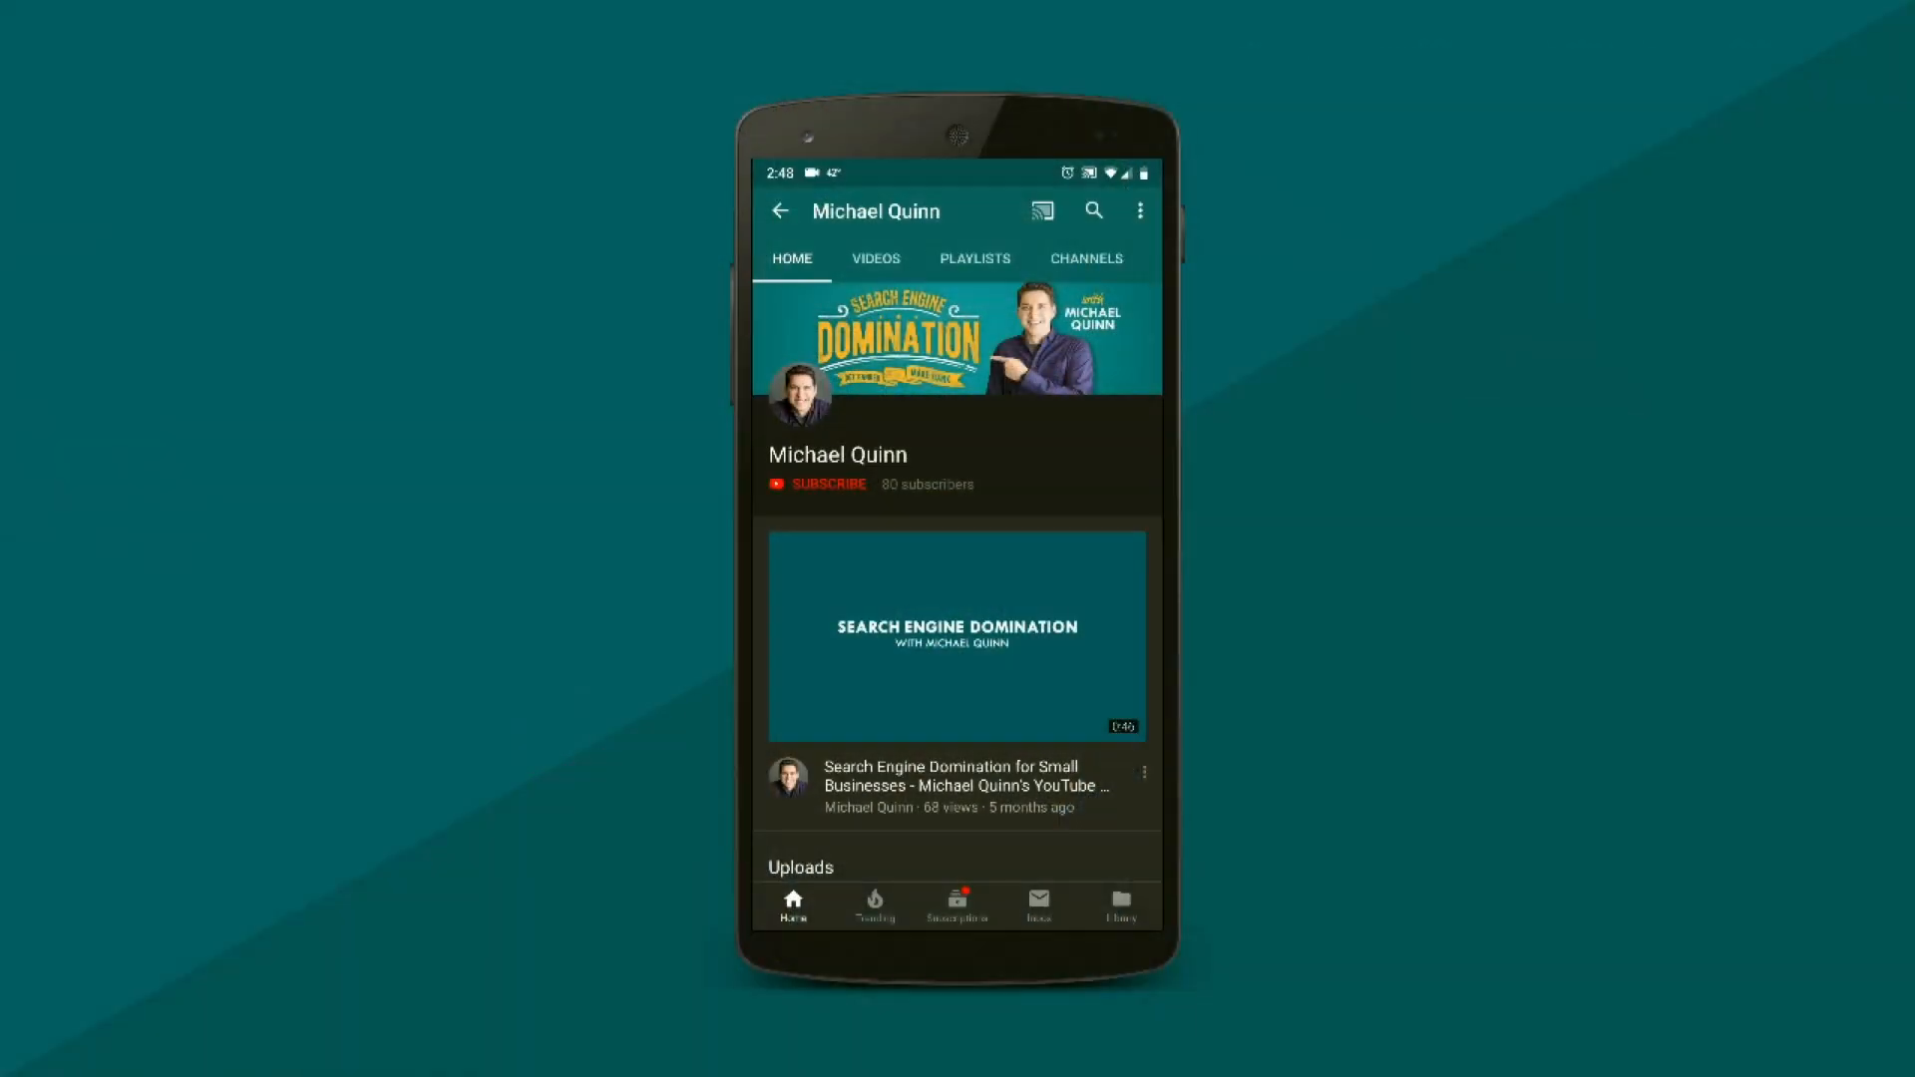
- Subscribe to Search Engine Domination with the bell set to All notifications
click(827, 484)
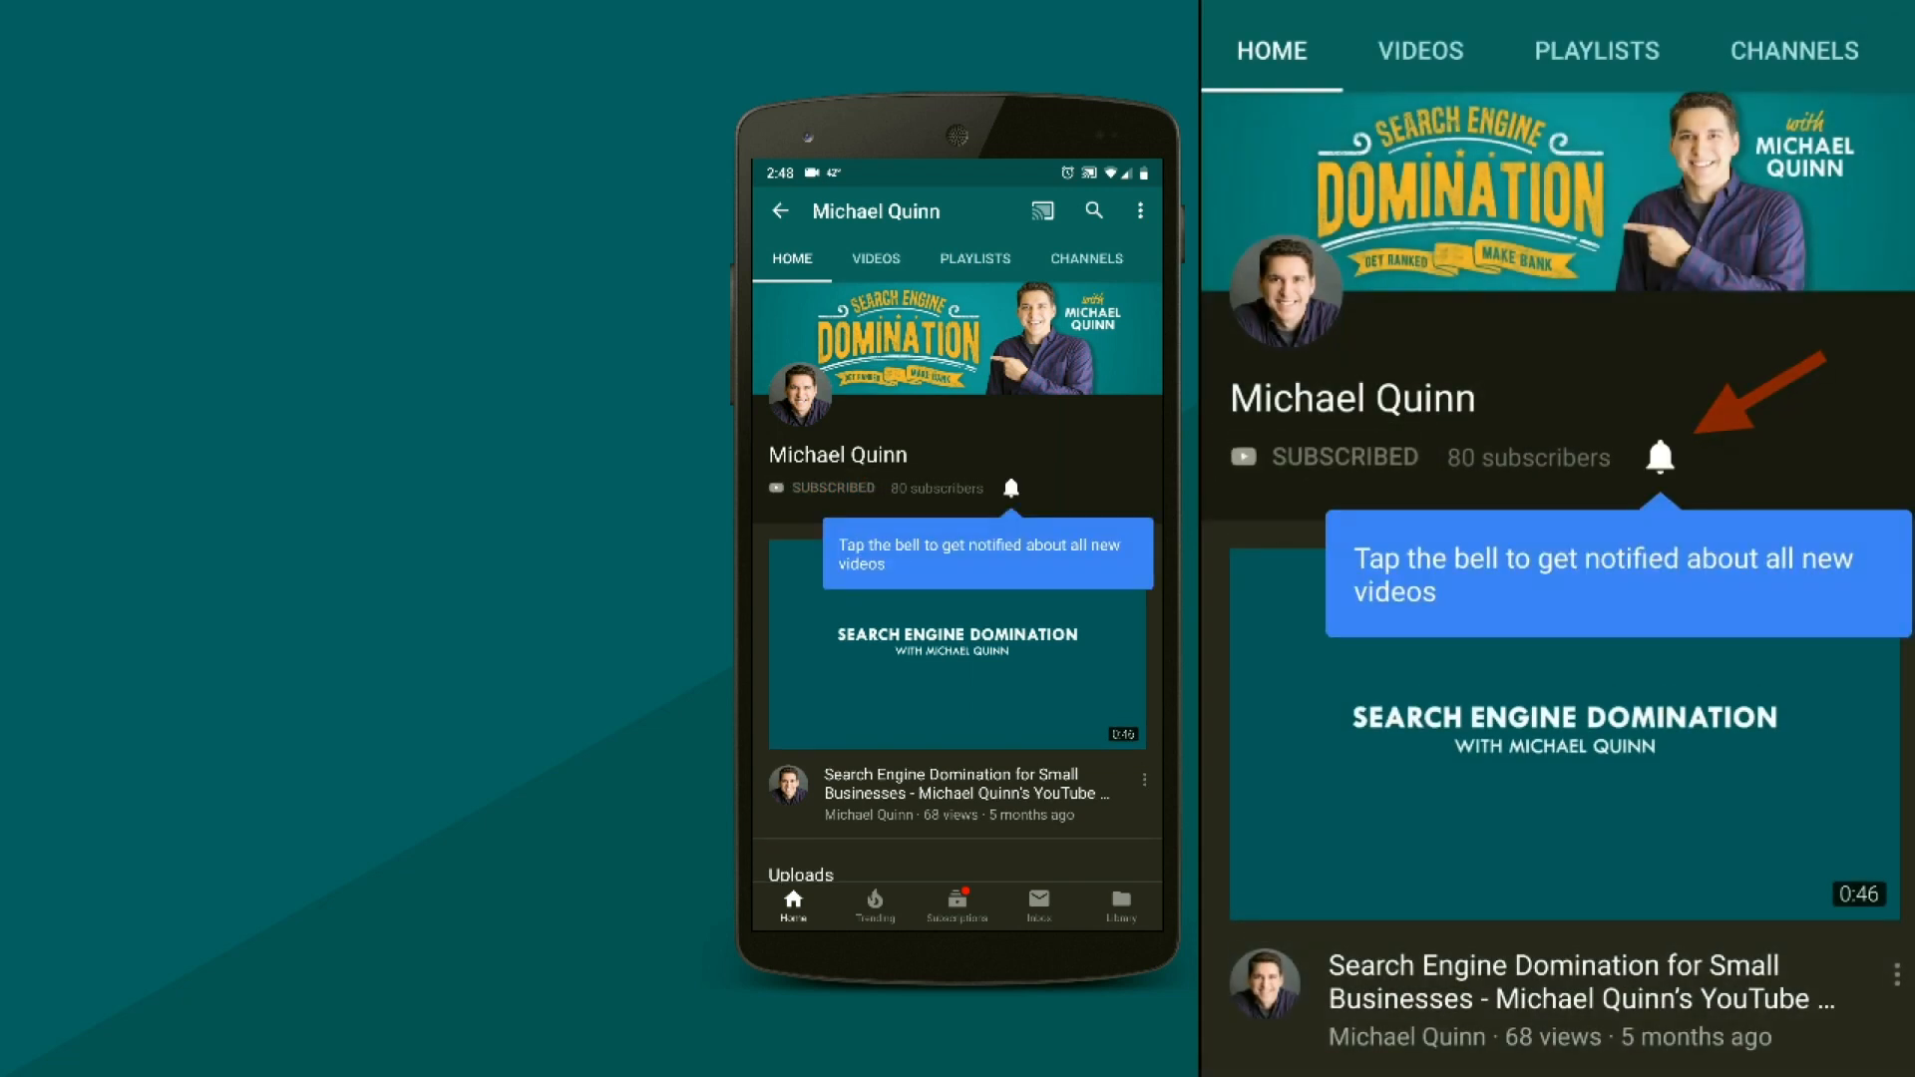
click(1009, 488)
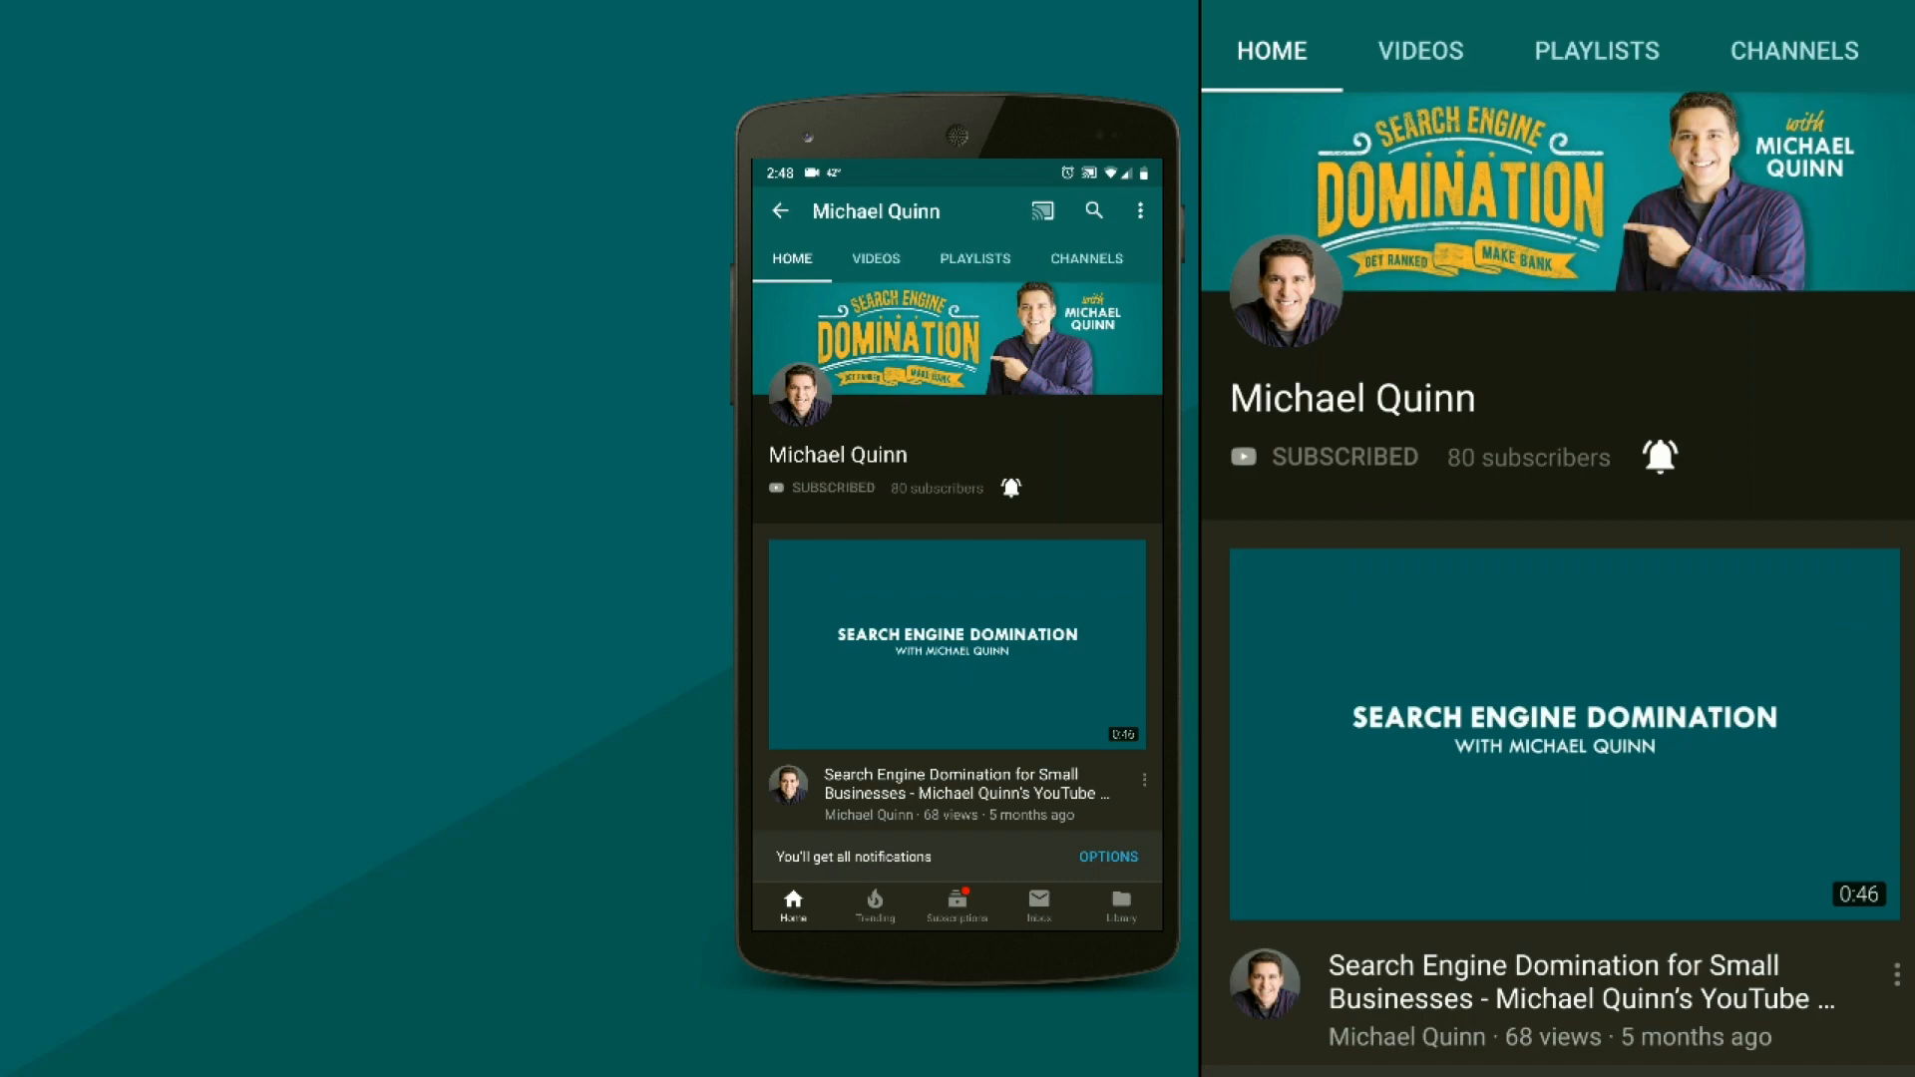
click(1659, 456)
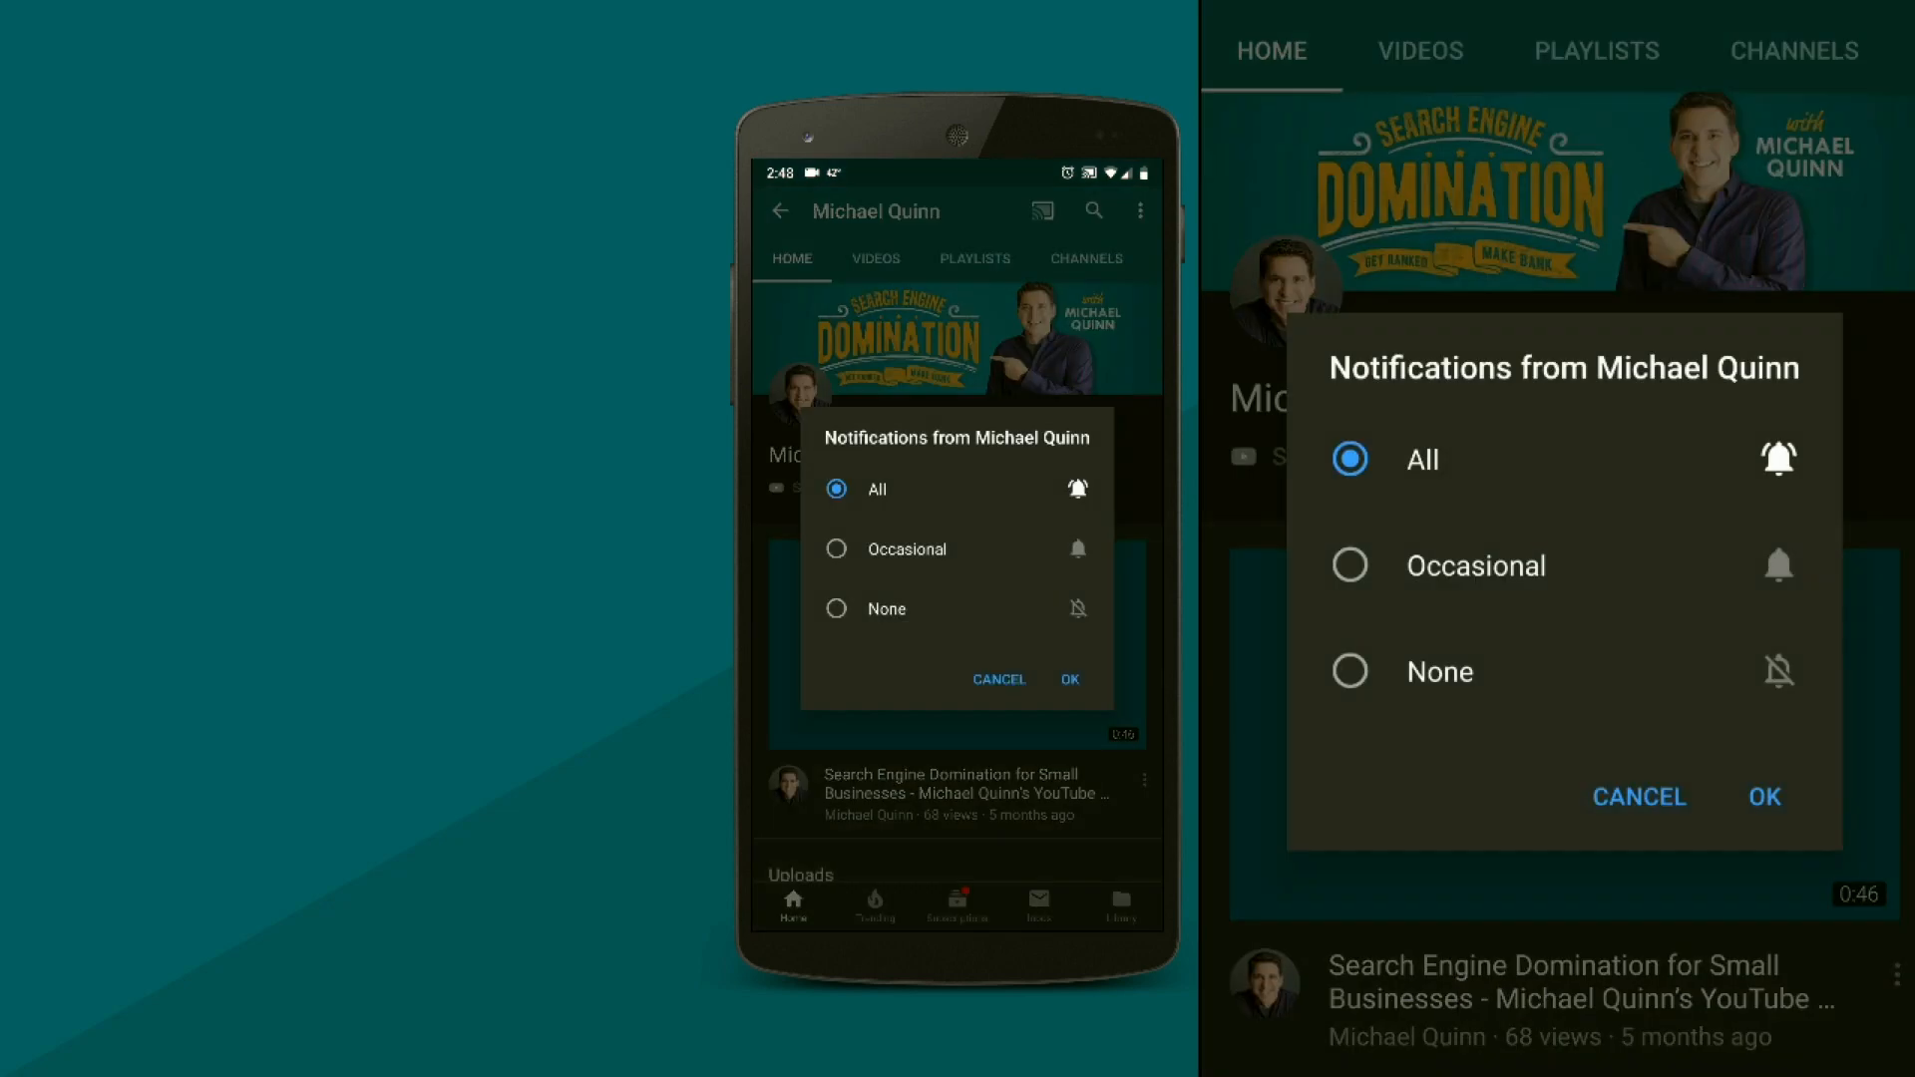